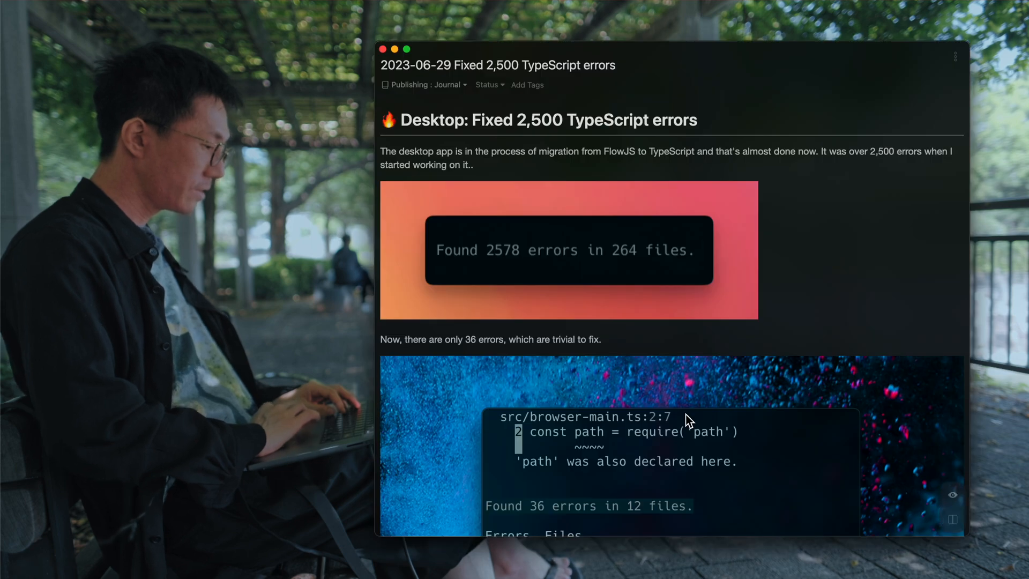
mouse_move(717, 342)
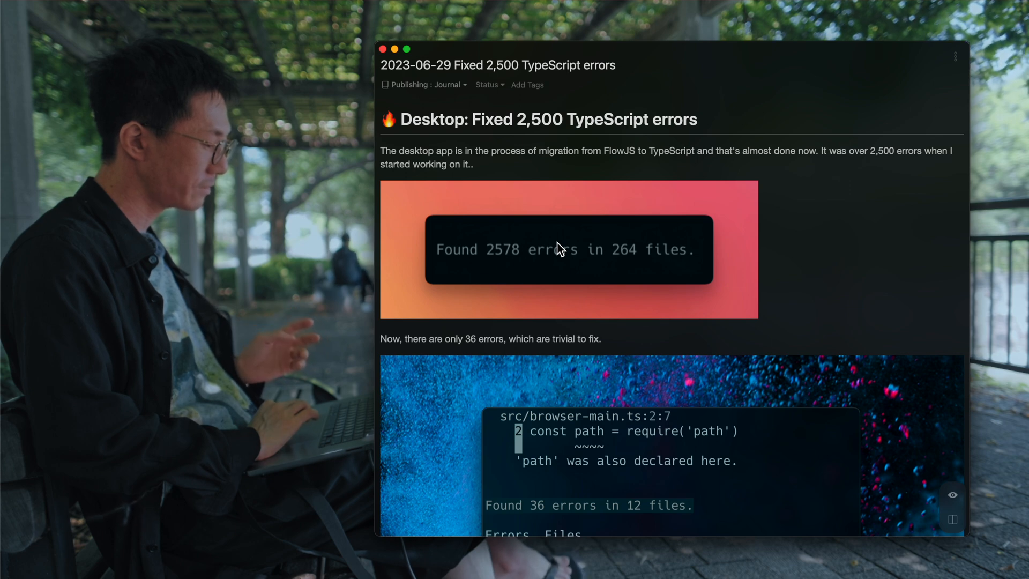
mouse_move(603, 274)
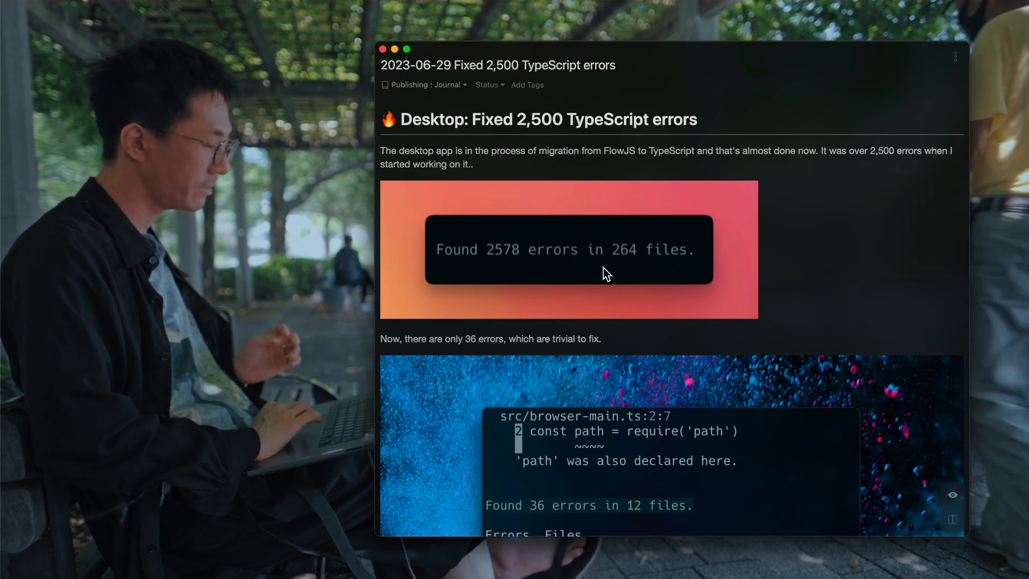
- Scroll through the journal note's Desktop TypeScript section to reach the migration link
scroll("down", 3)
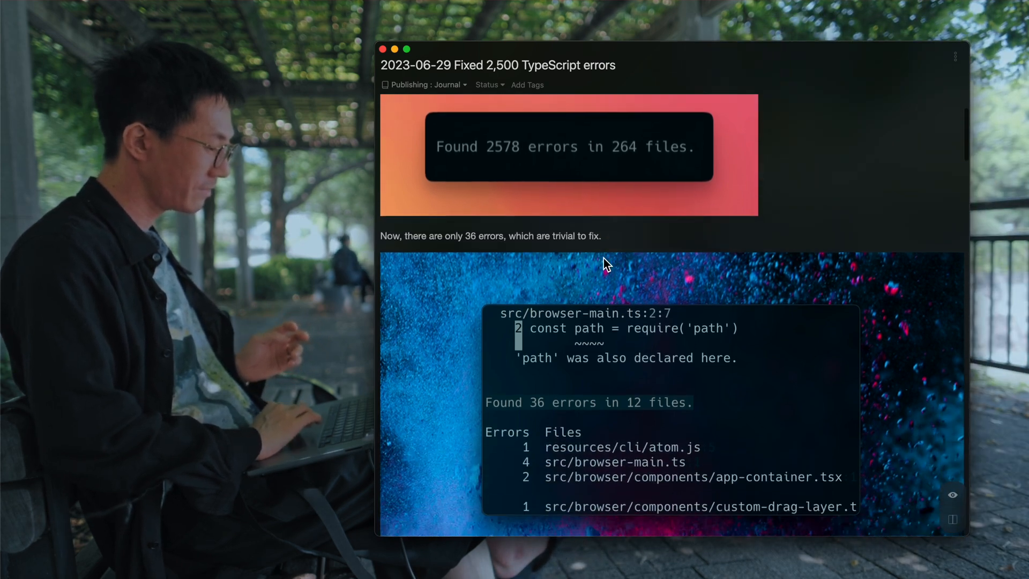
mouse_move(433, 239)
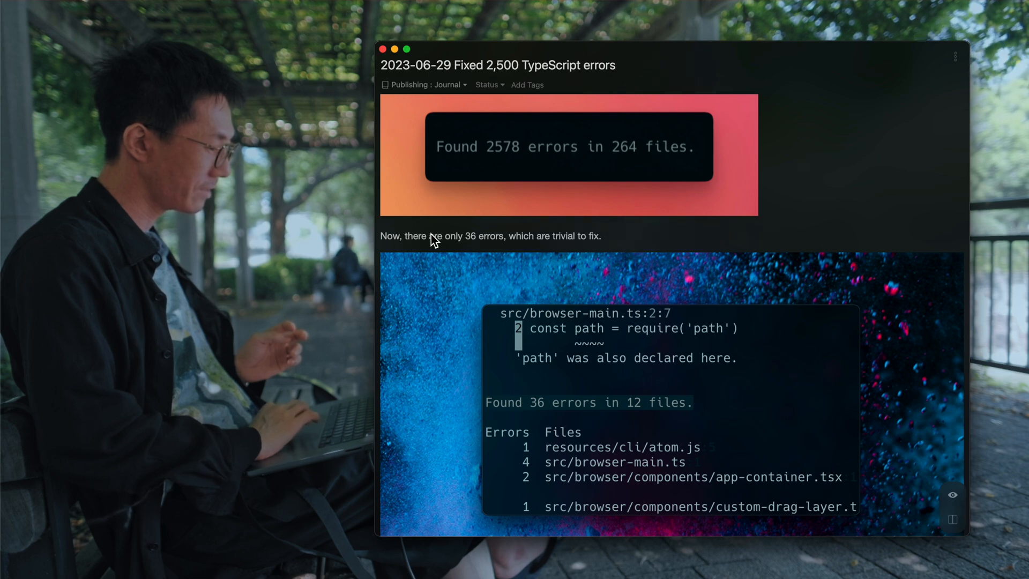
scroll("down", 3)
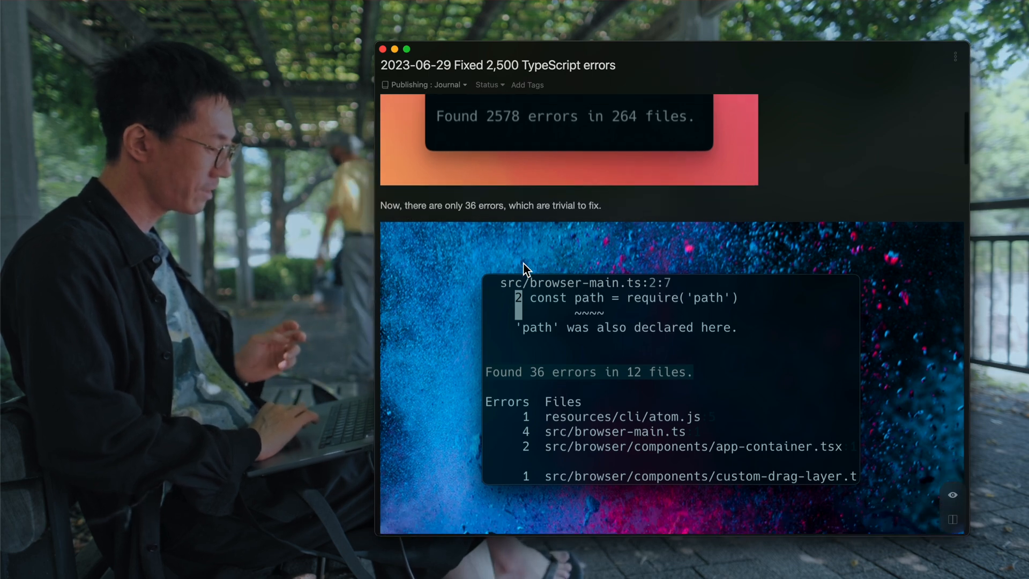
scroll("down", 3)
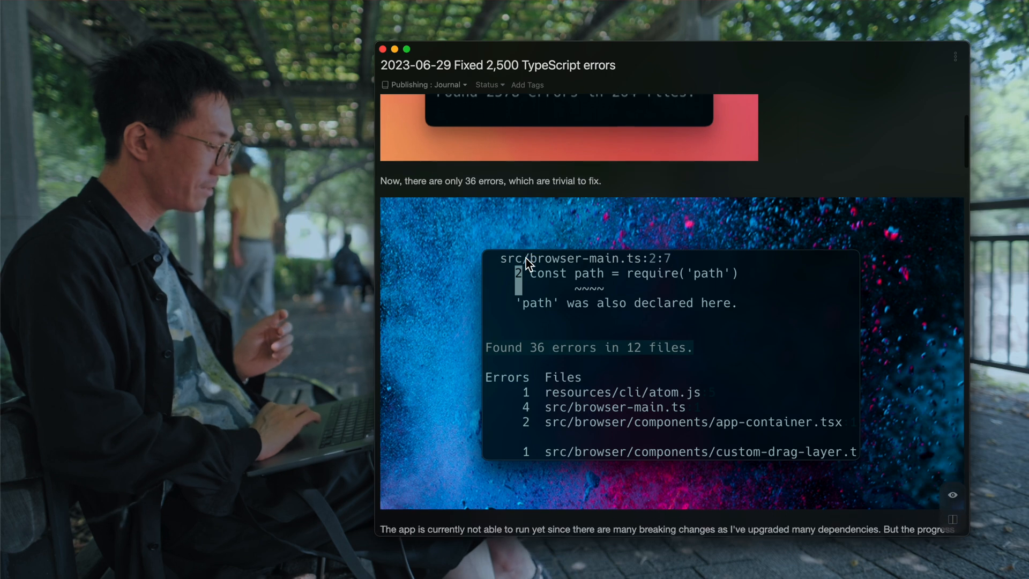
scroll("down", 3)
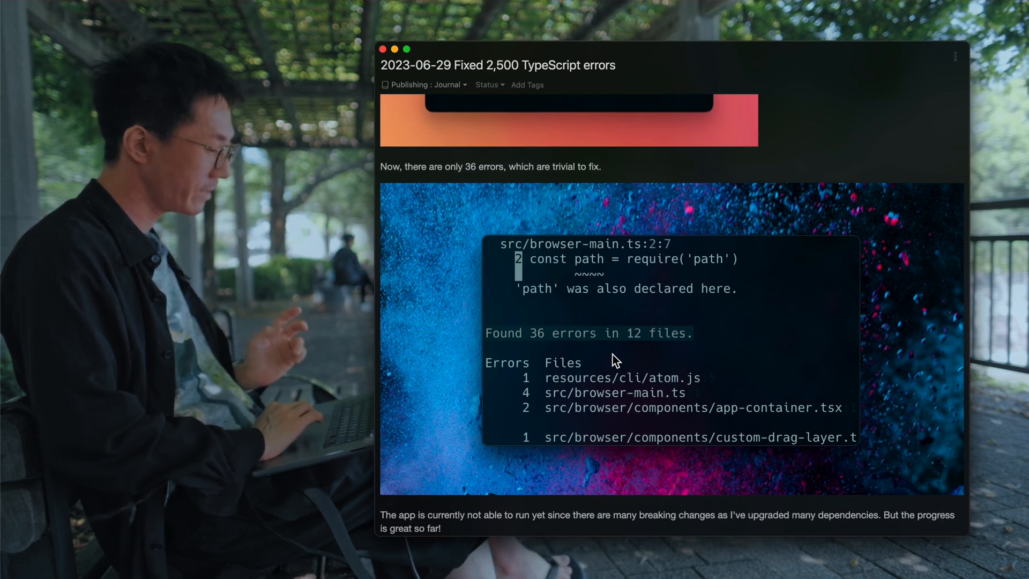
scroll("down", 3)
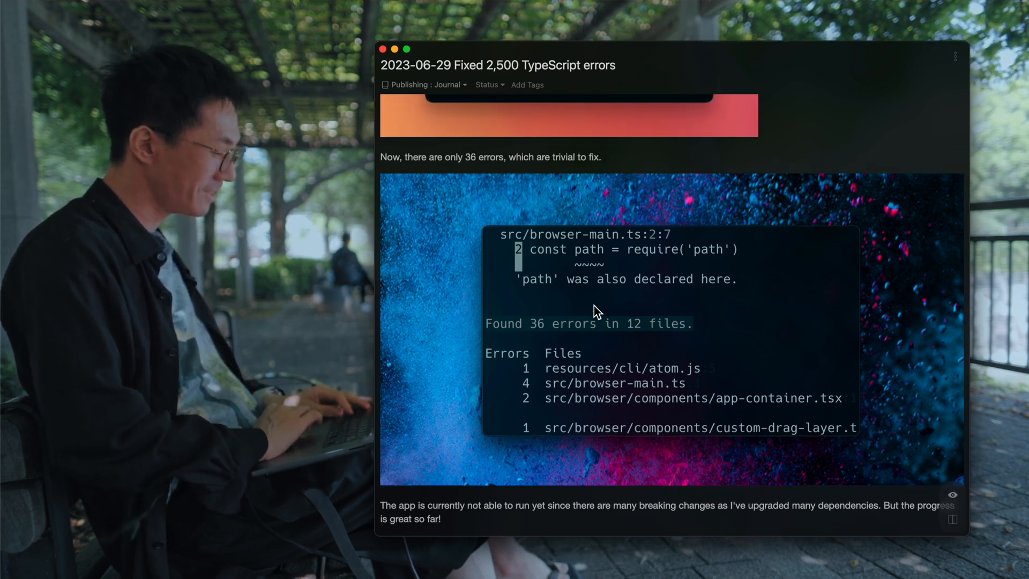
scroll("down", 3)
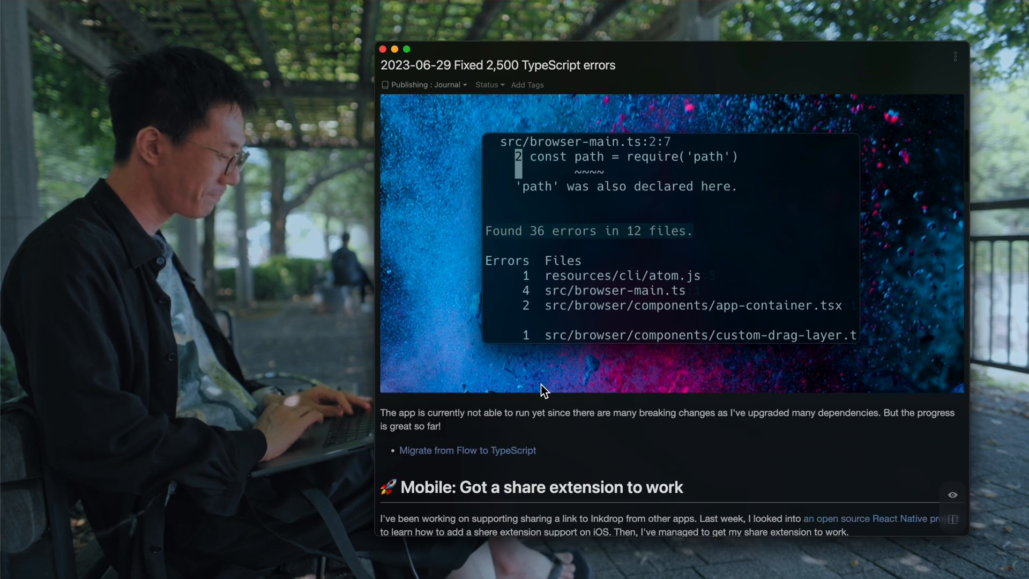
scroll("up", 3)
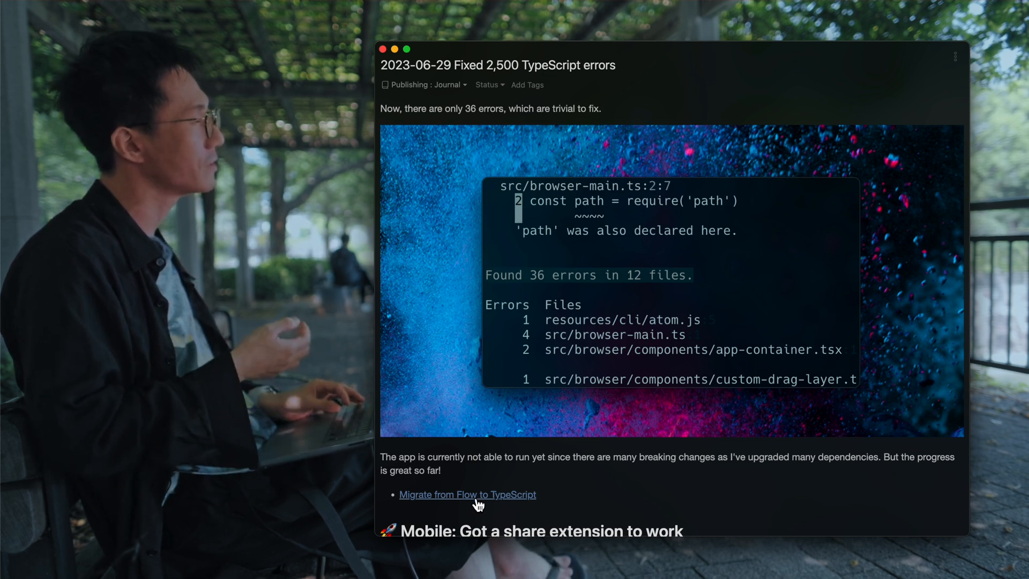
- Follow the 'Migrate from Flow to TypeScript' link and read its opening migration sections
left_click(468, 494)
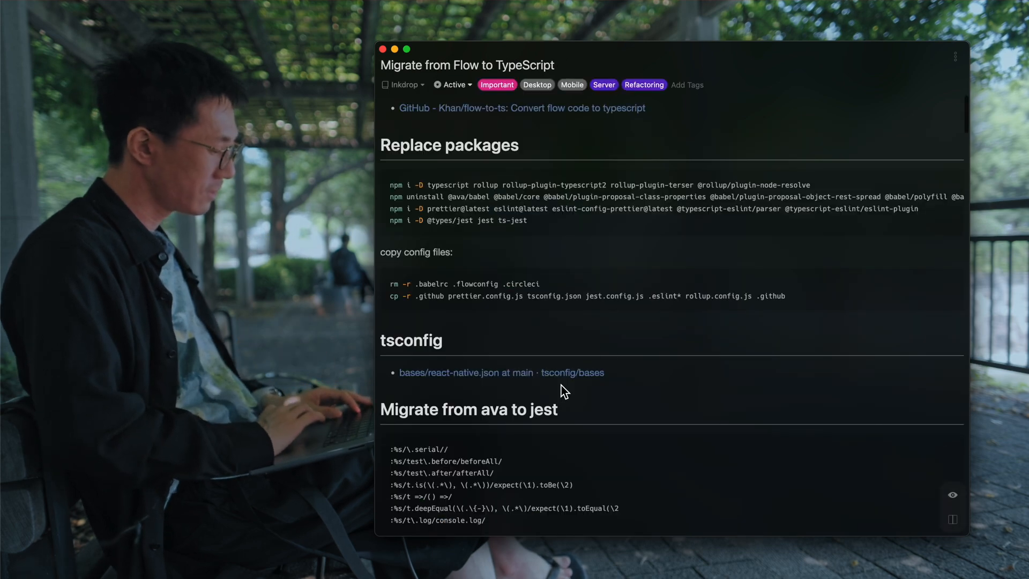
scroll("down", 3)
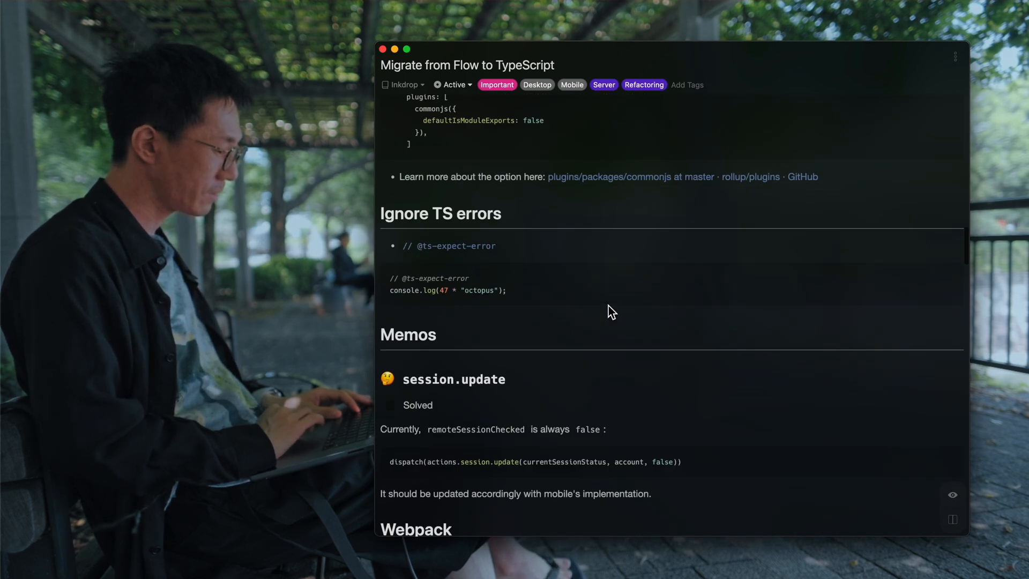
scroll("down", 3)
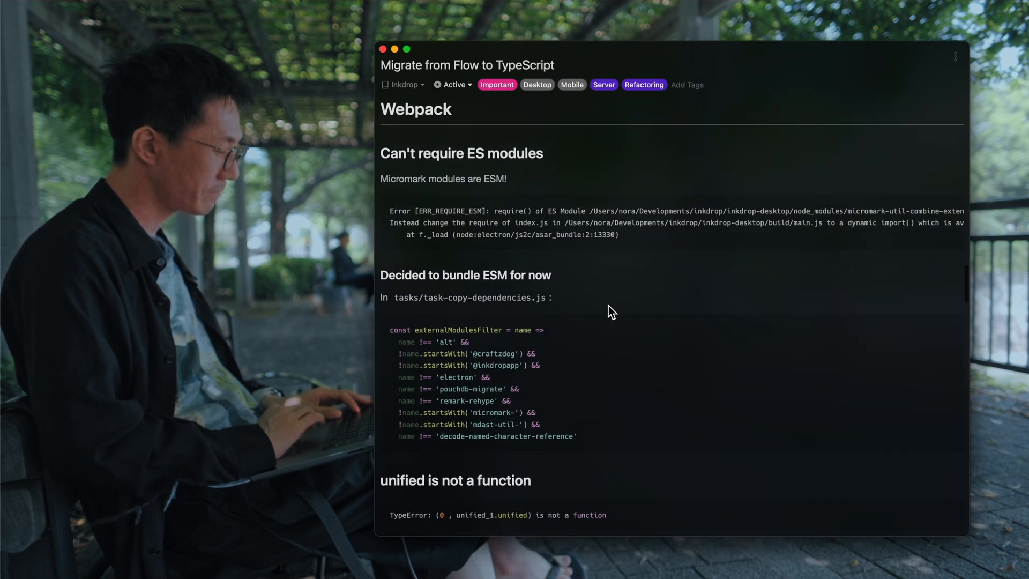
scroll("down", 3)
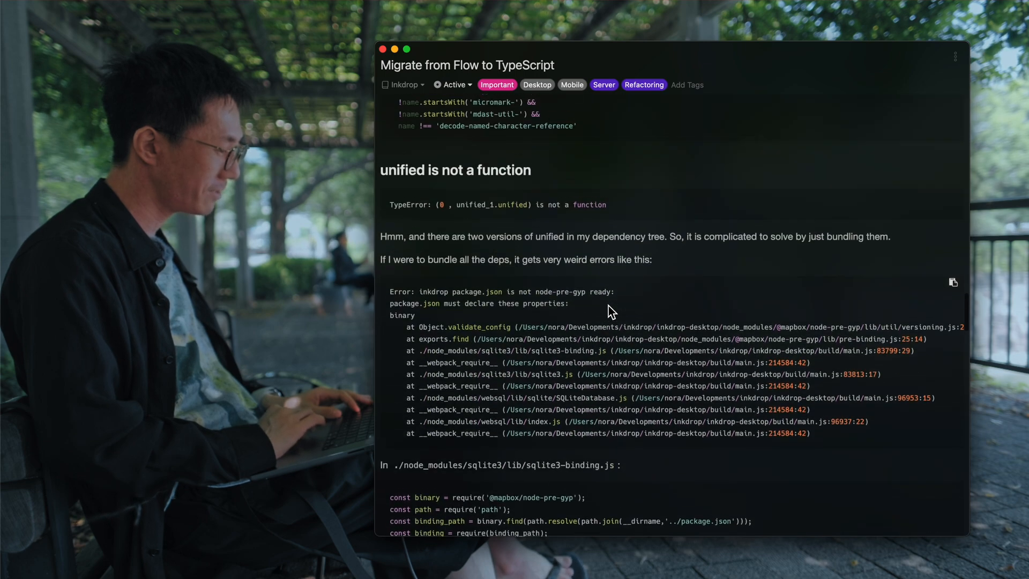
scroll("down", 3)
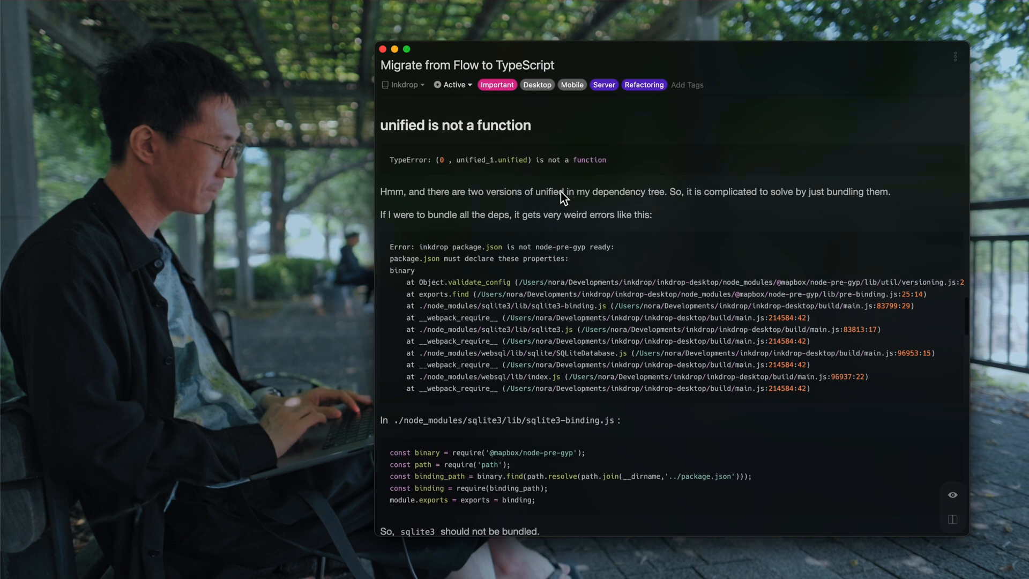
mouse_move(603, 350)
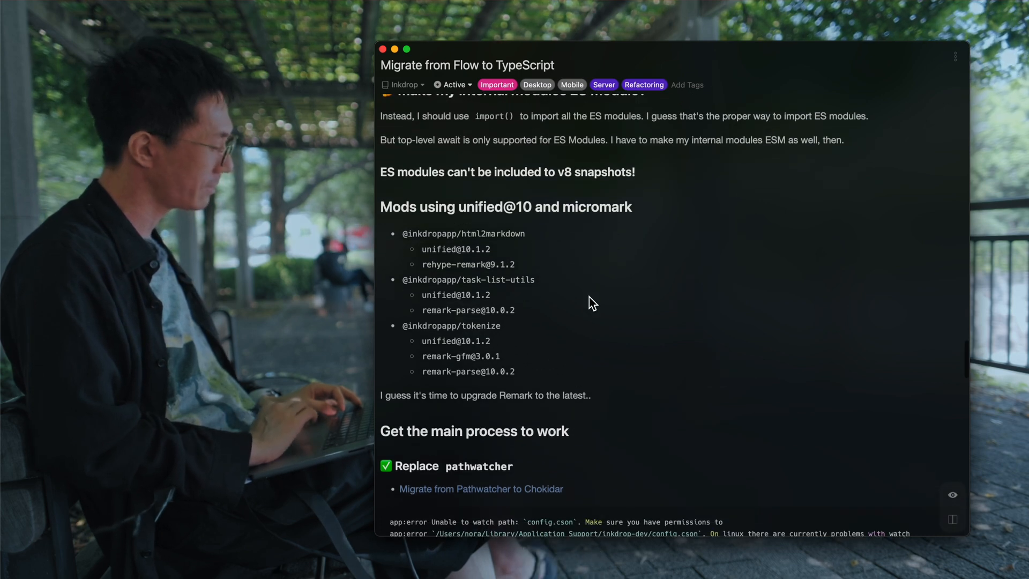
- Read on through the bundling and main-process fixes in the migration note
scroll("down", 3)
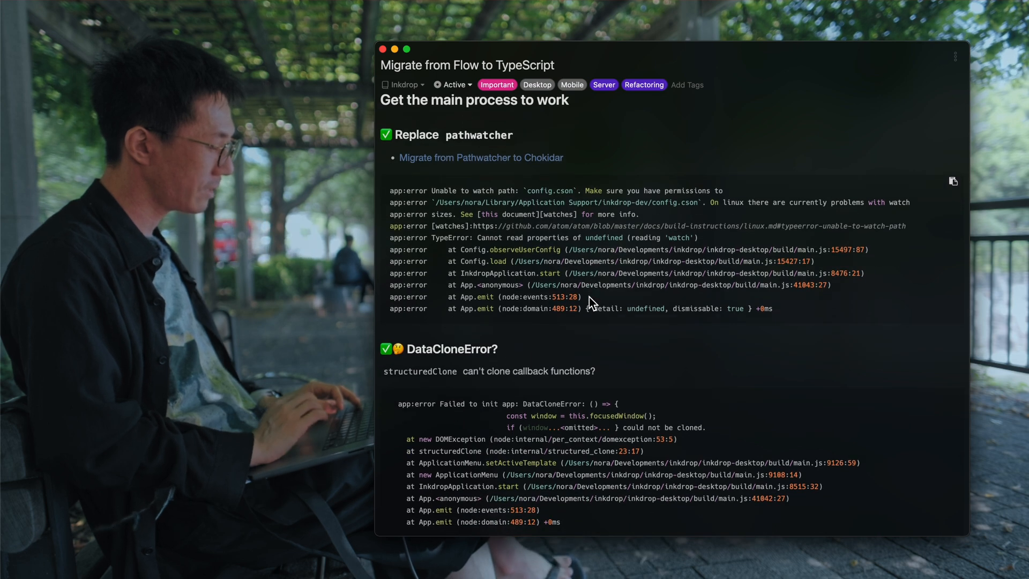
scroll("down", 3)
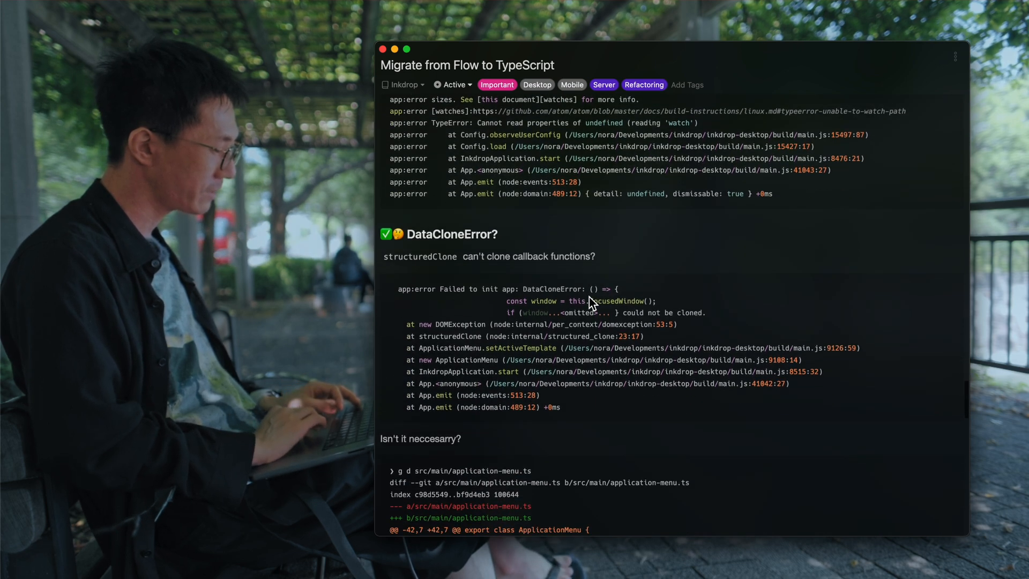
scroll("down", 3)
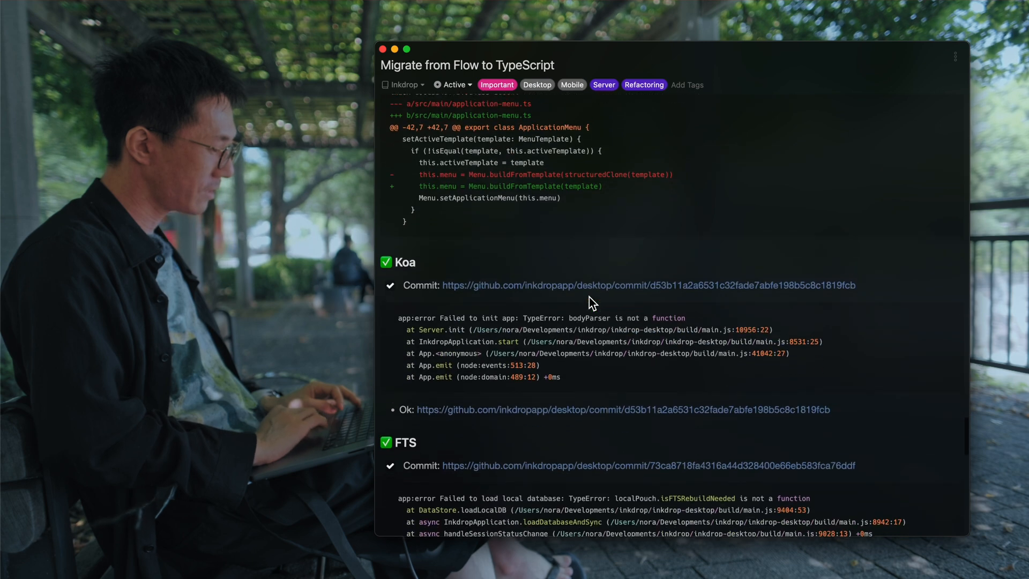
scroll("down", 3)
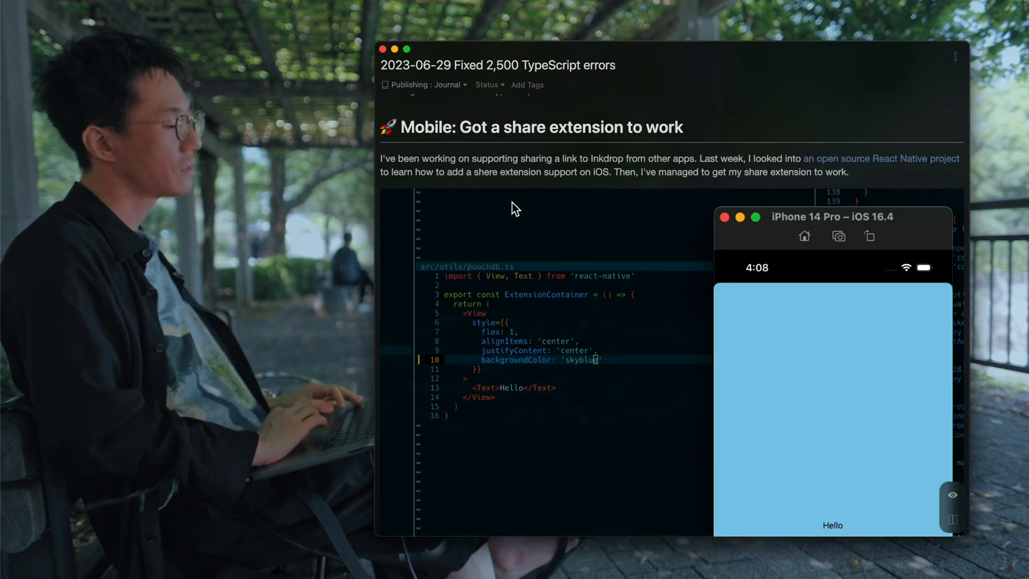
mouse_move(487, 151)
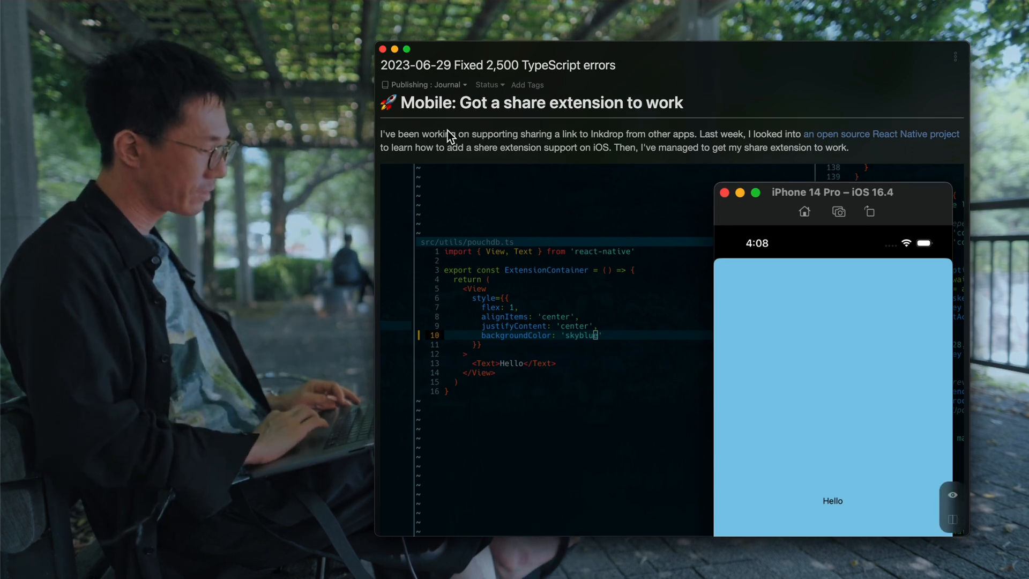
- Scroll the journal note to its 'Mobile: Got a share extension to work' section
scroll("down", 3)
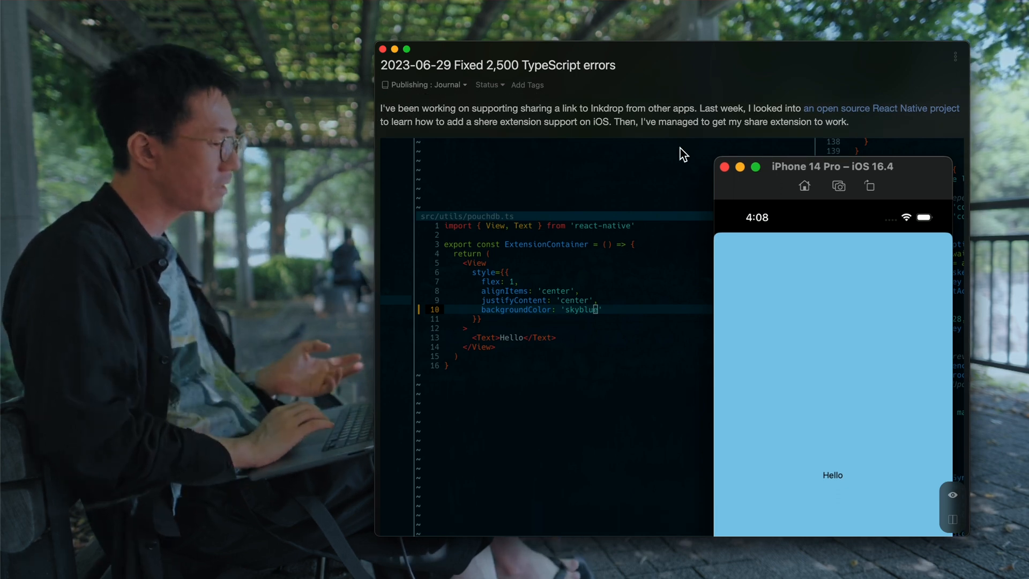
mouse_move(791, 487)
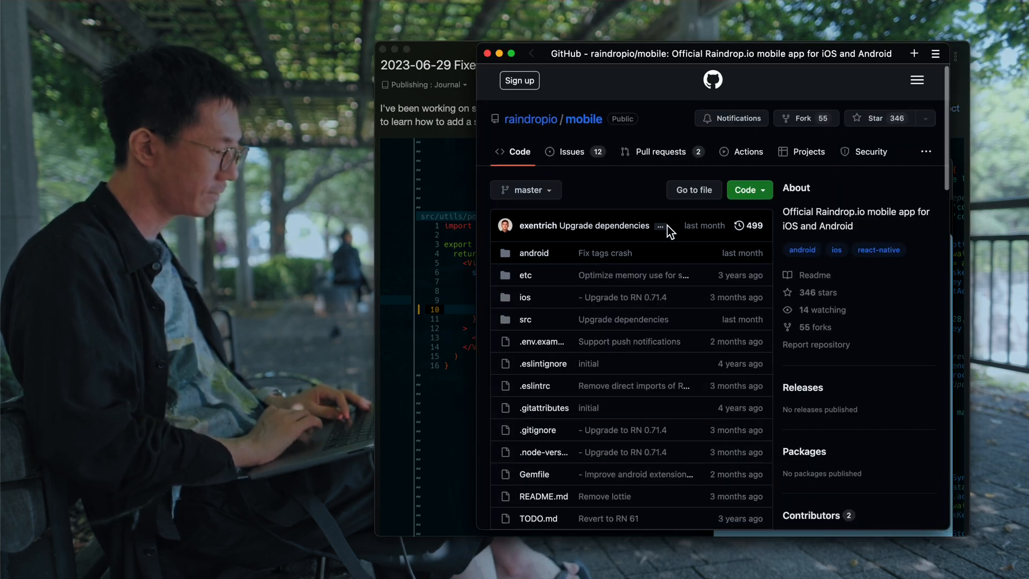
- Look over the raindropio/mobile repo files and the journal's share-extension setup steps
scroll("down", 3)
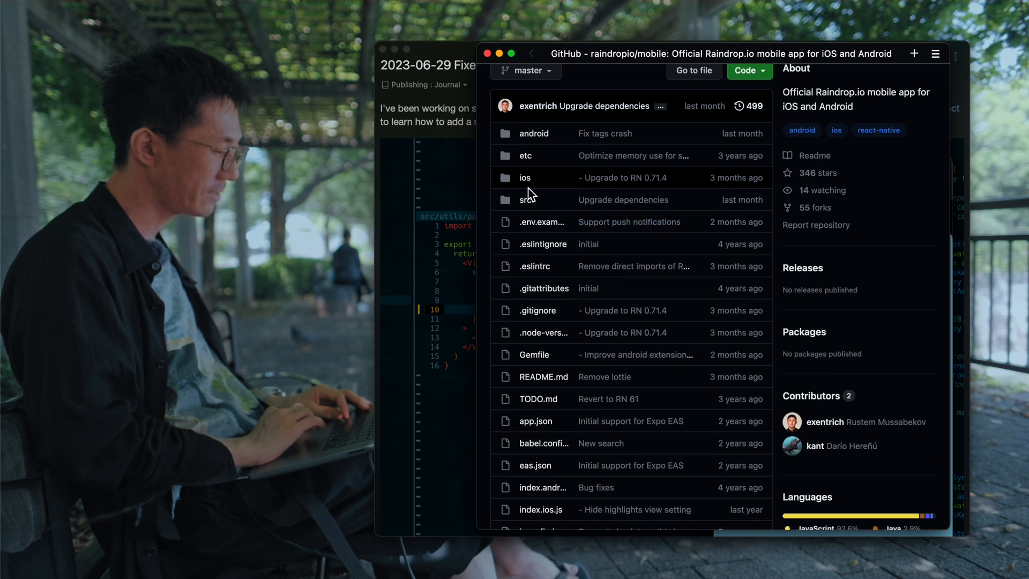
scroll("down", 3)
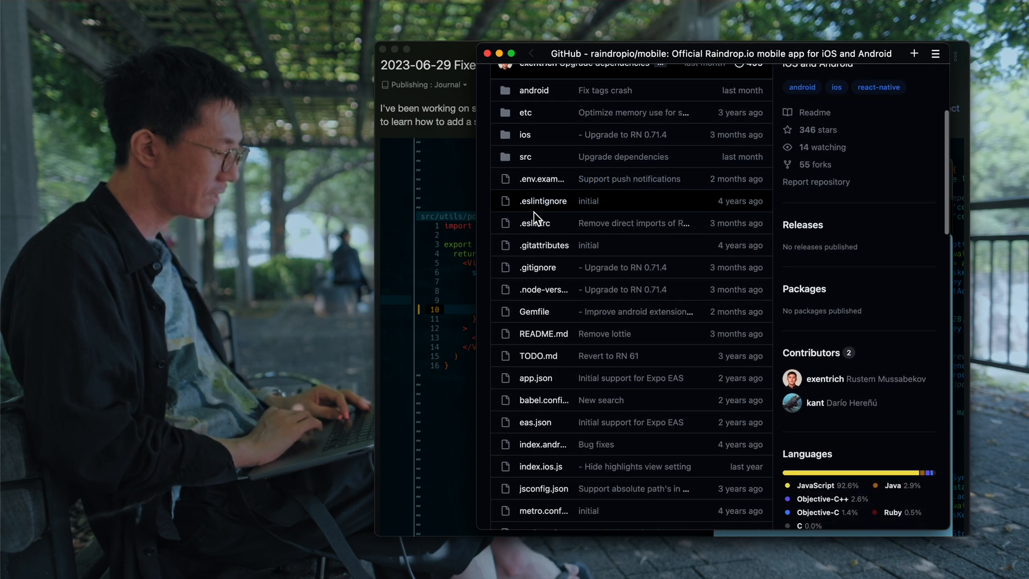
scroll("down", 3)
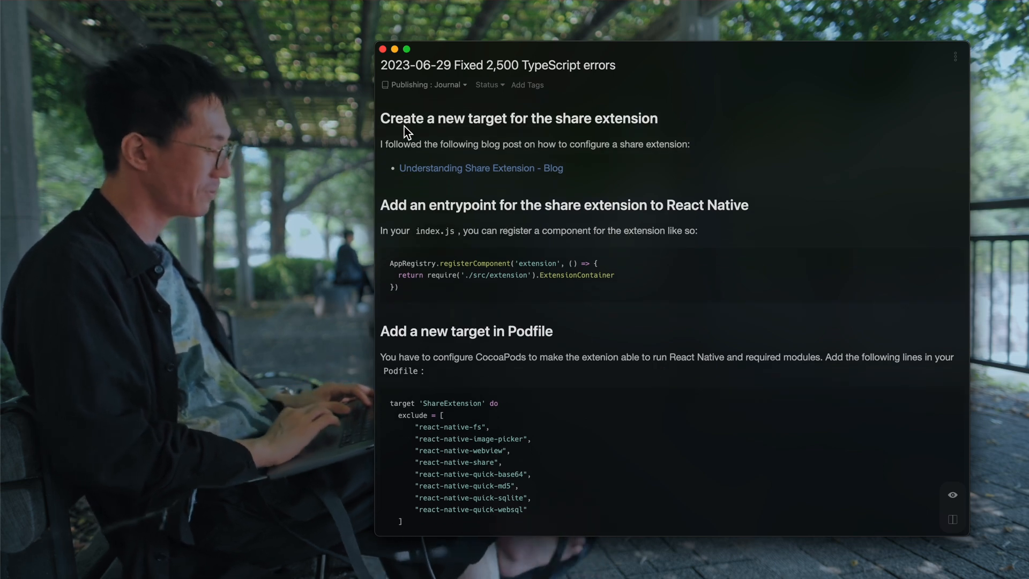
scroll("down", 3)
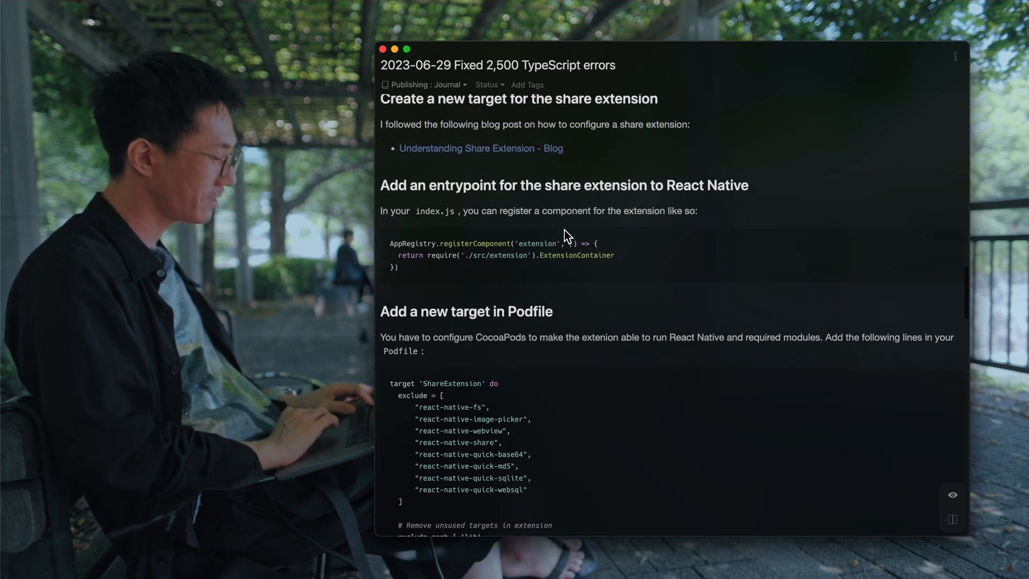
scroll("down", 3)
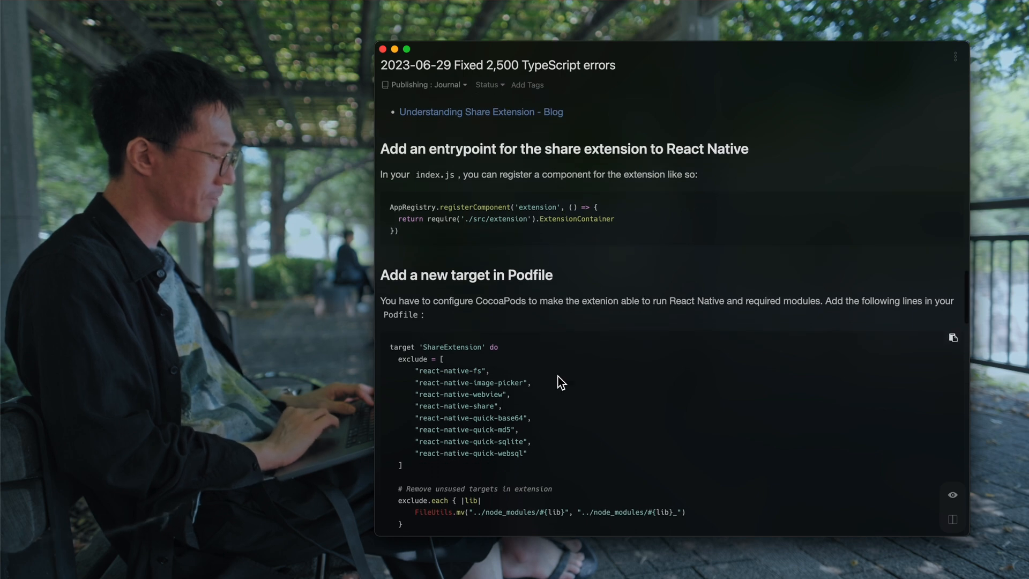
scroll("down", 3)
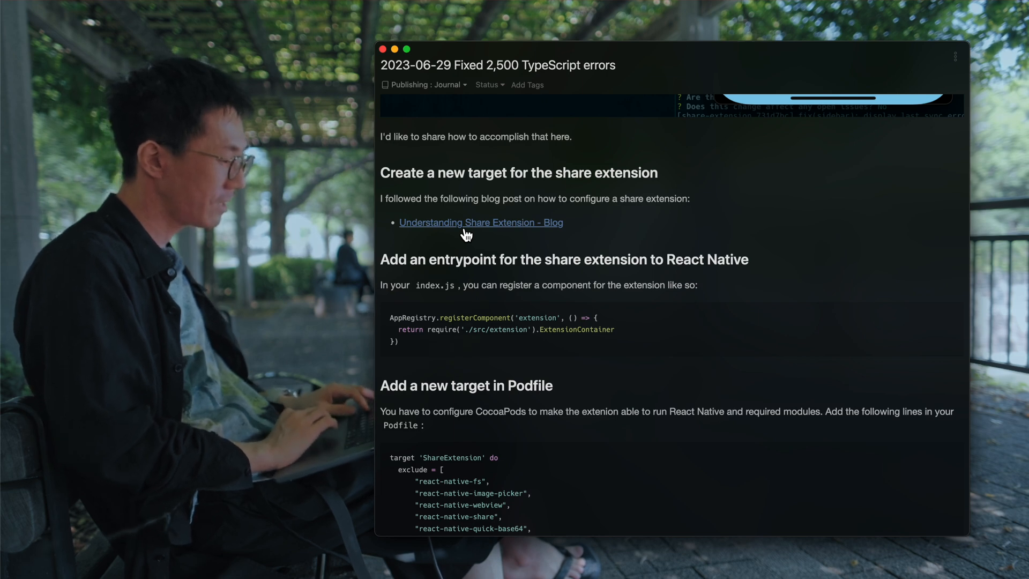
- Read the 'Understanding Share Extension' post through target creation and scheme activation
left_click(480, 223)
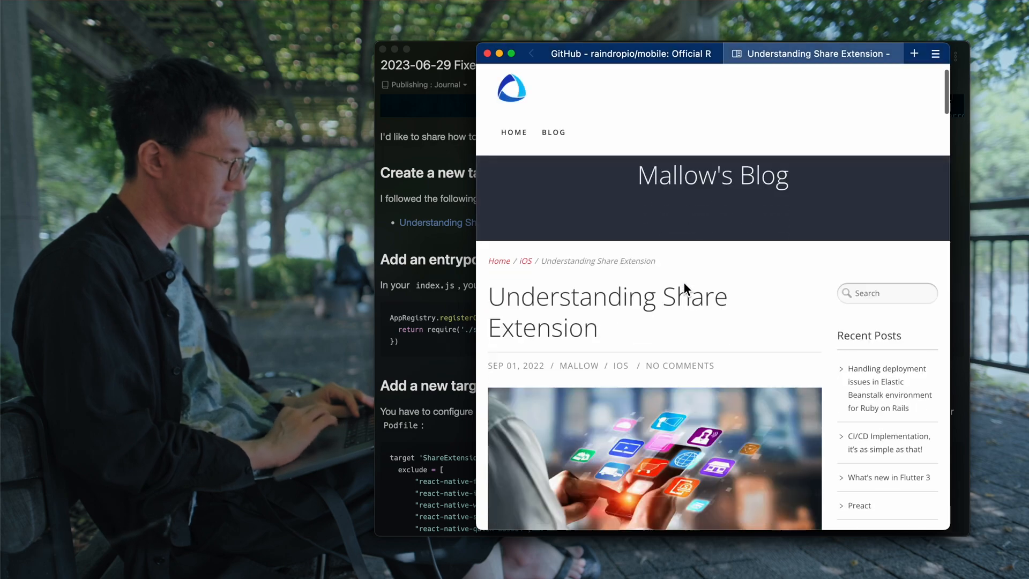
scroll("down", 3)
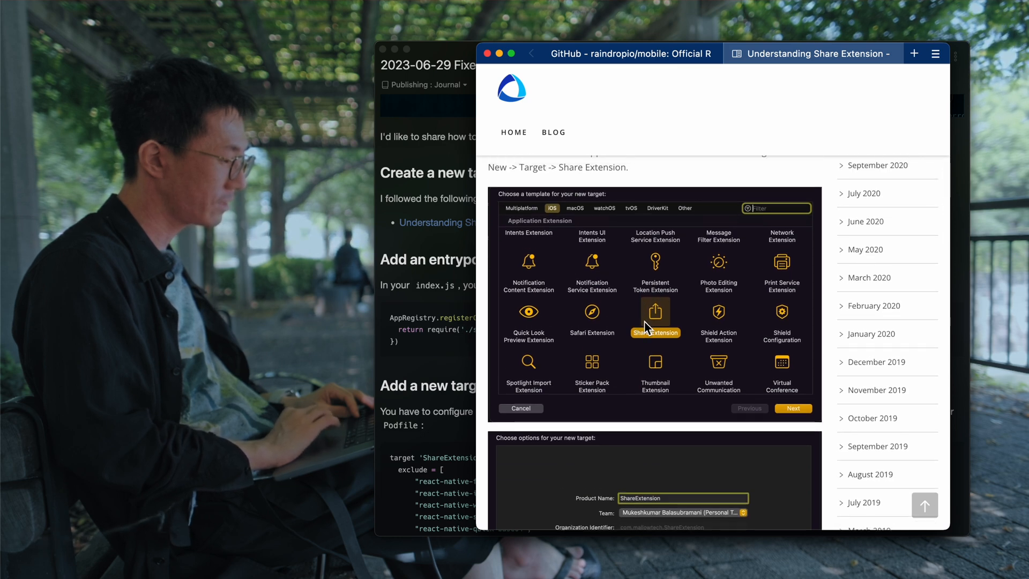
scroll("down", 3)
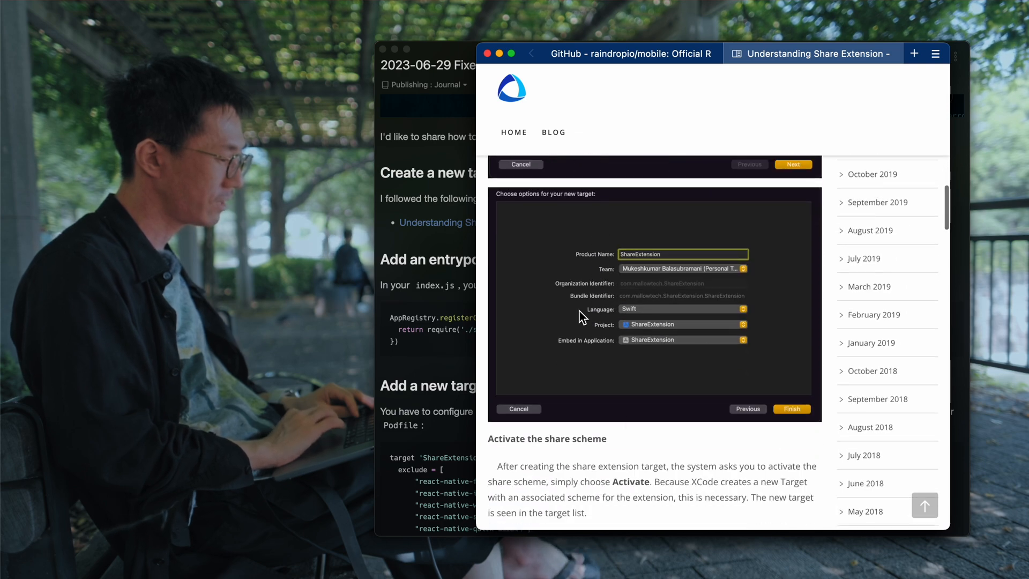
scroll("down", 3)
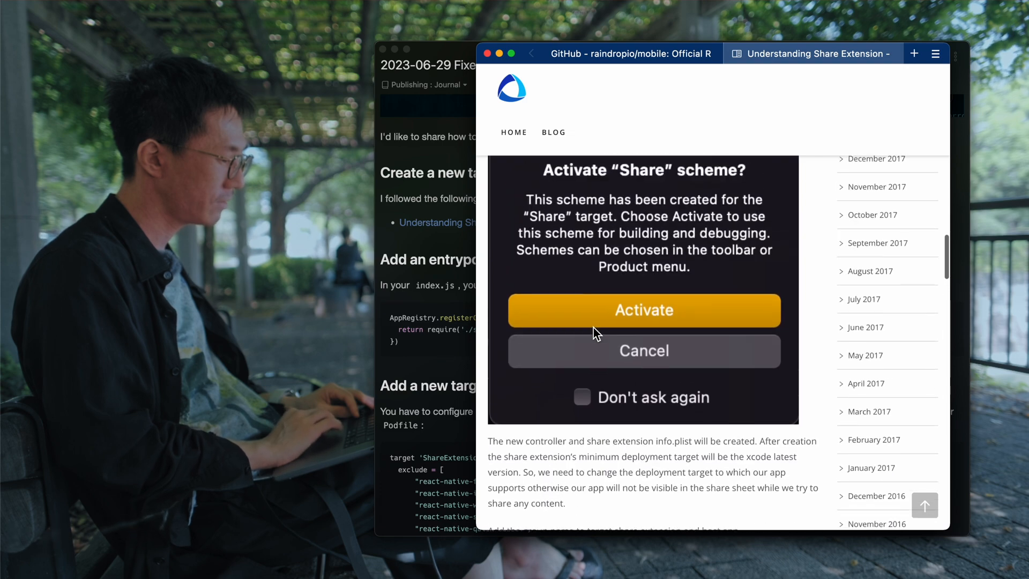
scroll("down", 3)
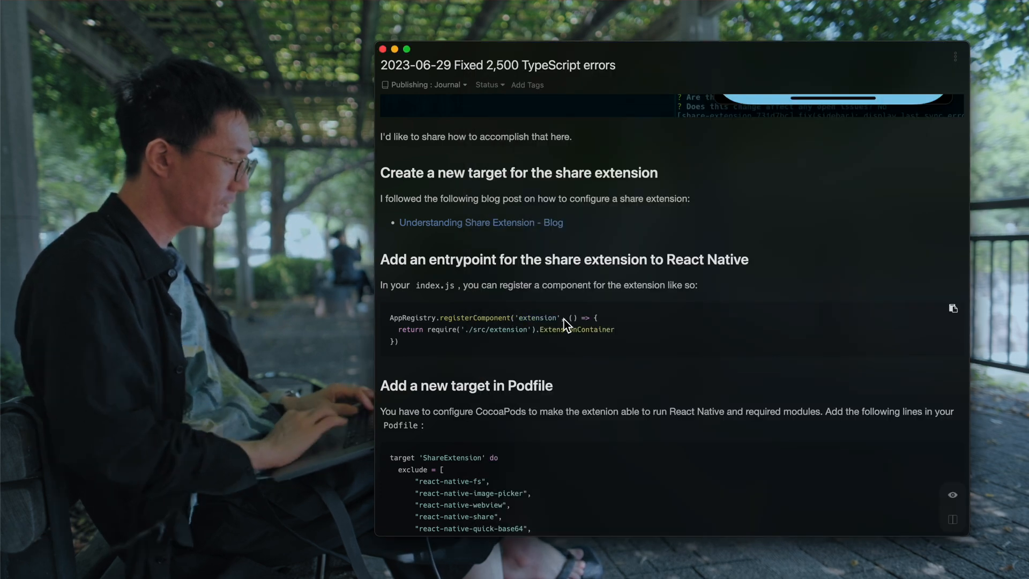
scroll("down", 3)
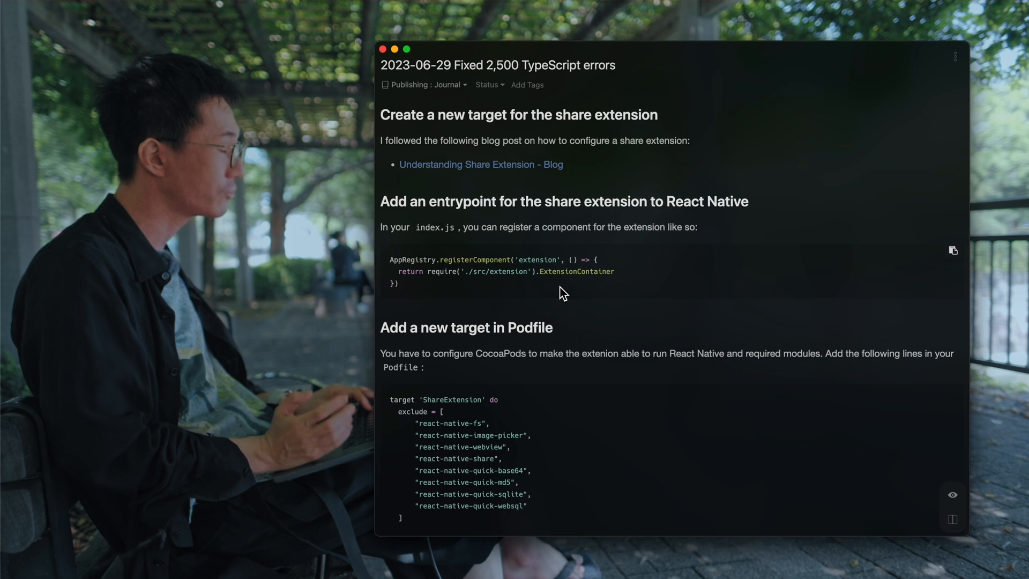
scroll("down", 3)
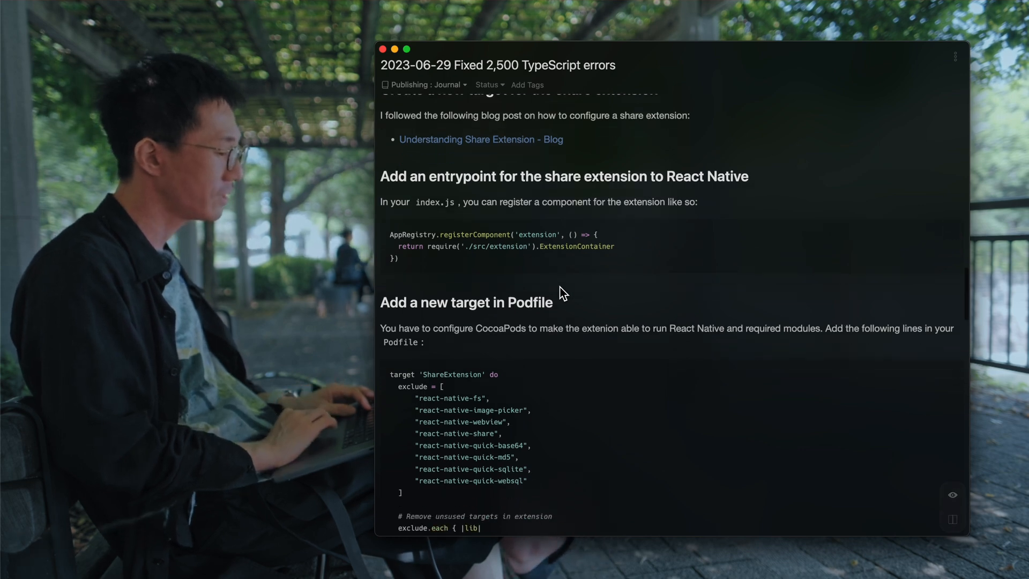
mouse_move(440, 247)
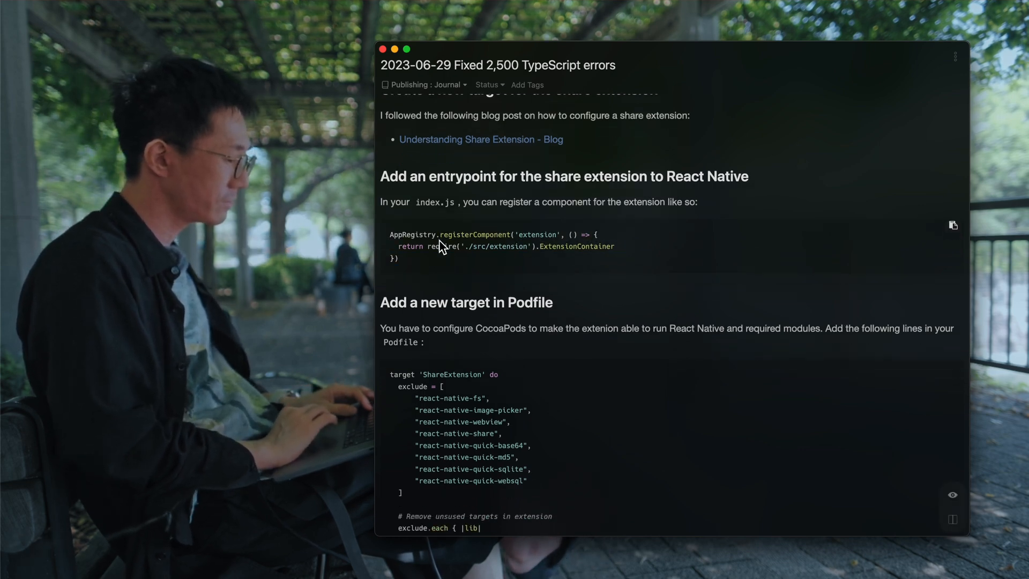
scroll("down", 3)
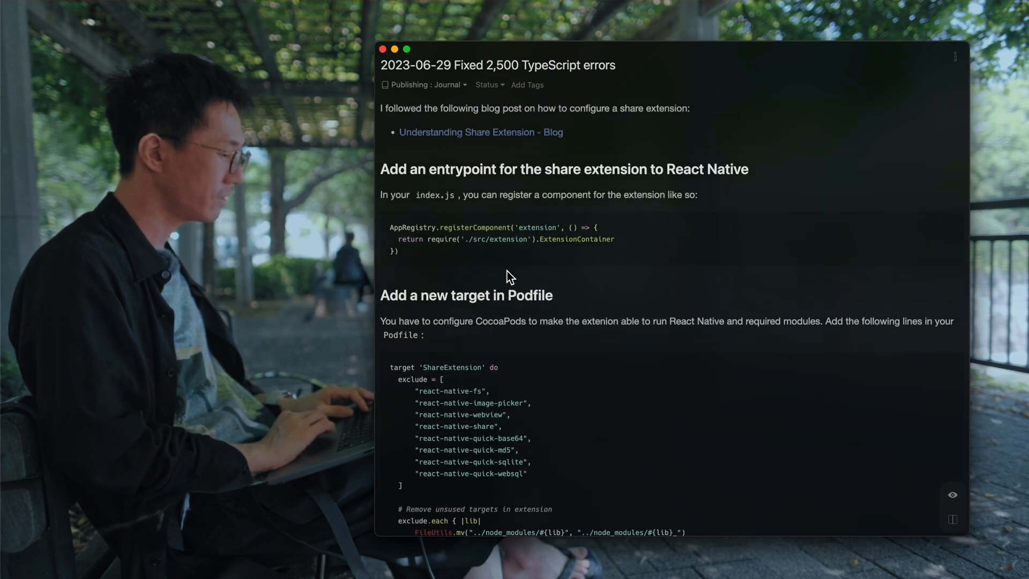
- Read past the Podfile target and post_install hook to the view-controller loading section
scroll("down", 3)
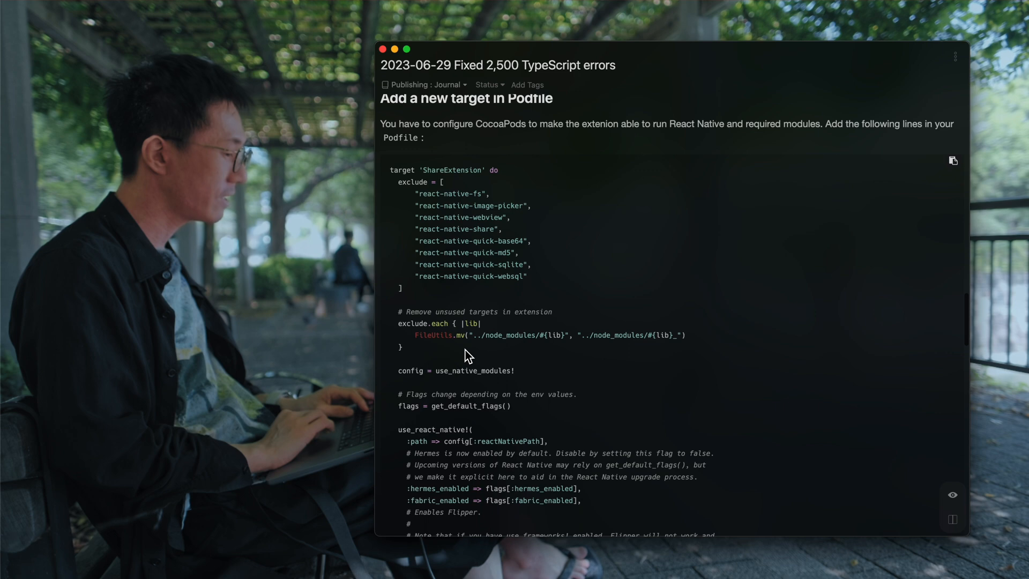
mouse_move(451, 176)
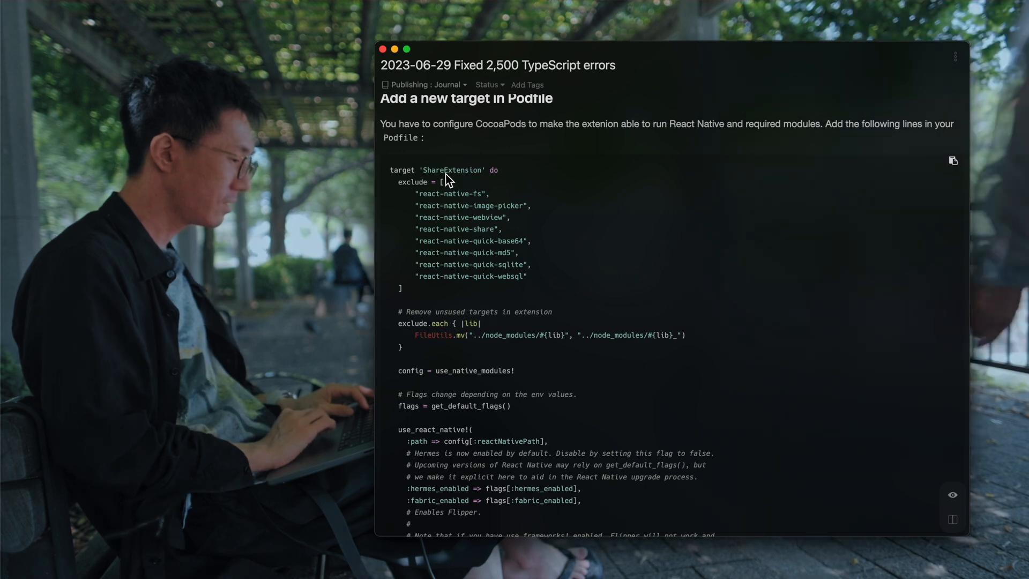
scroll("down", 3)
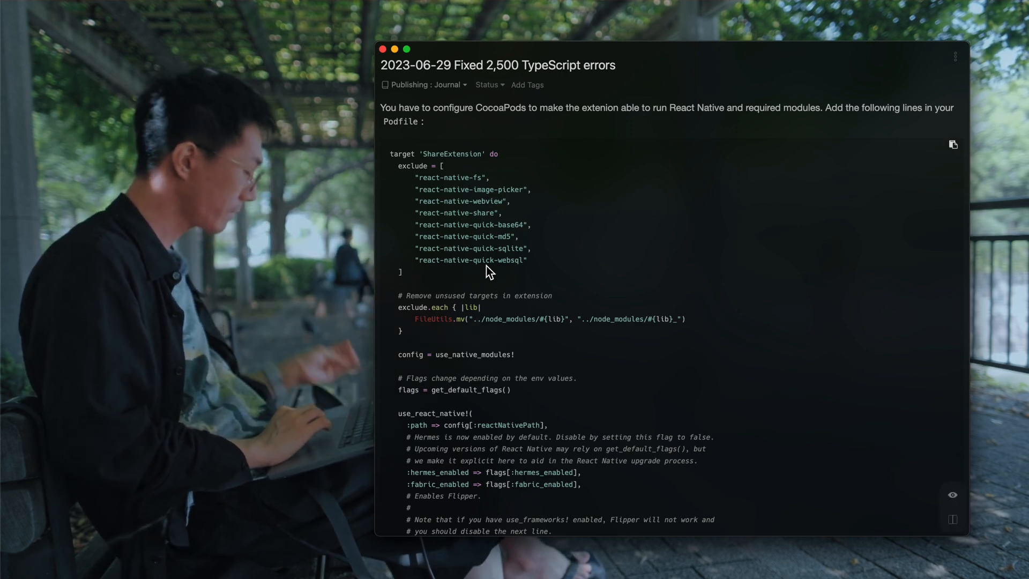
scroll("down", 3)
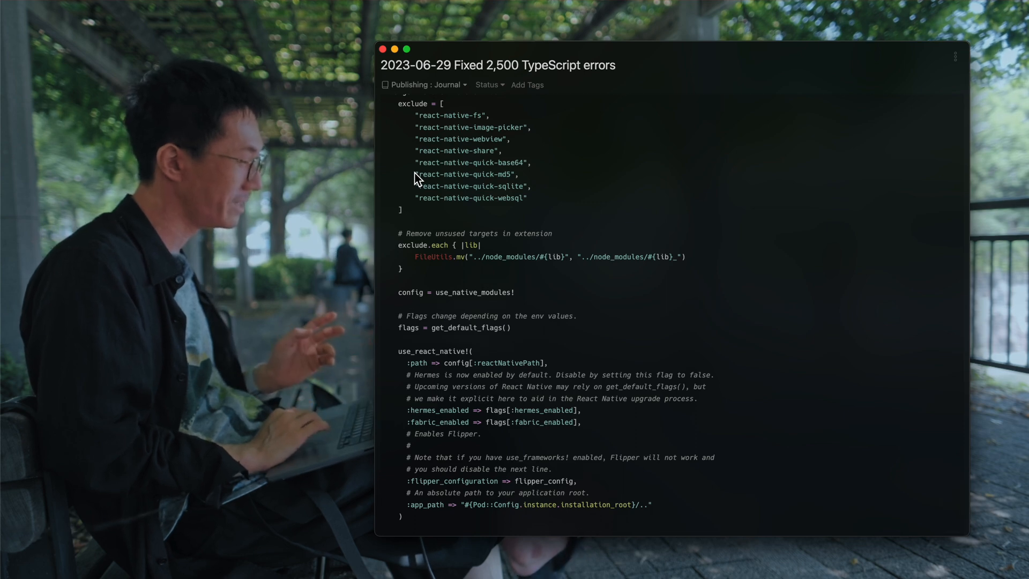
scroll("down", 3)
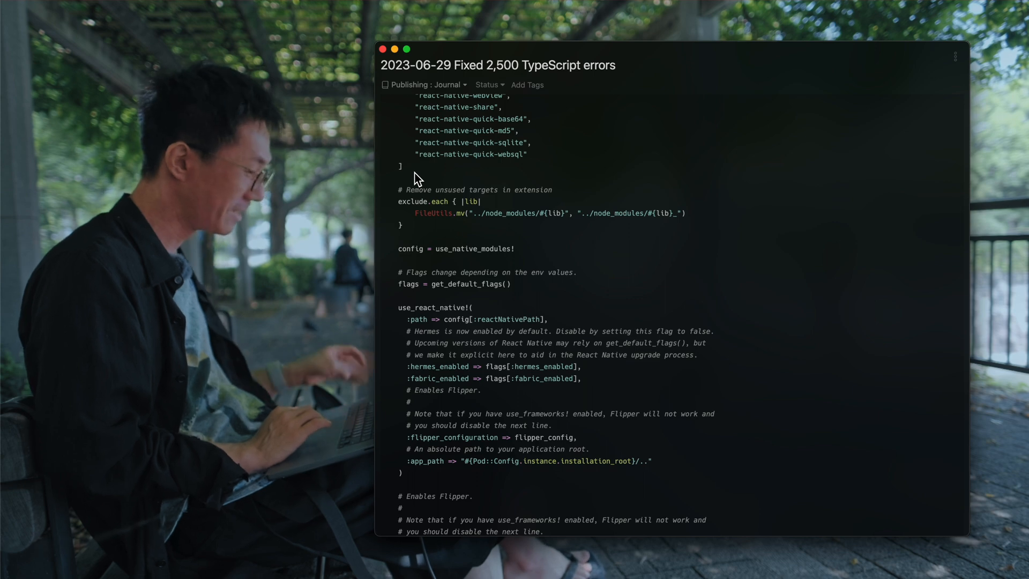
scroll("down", 3)
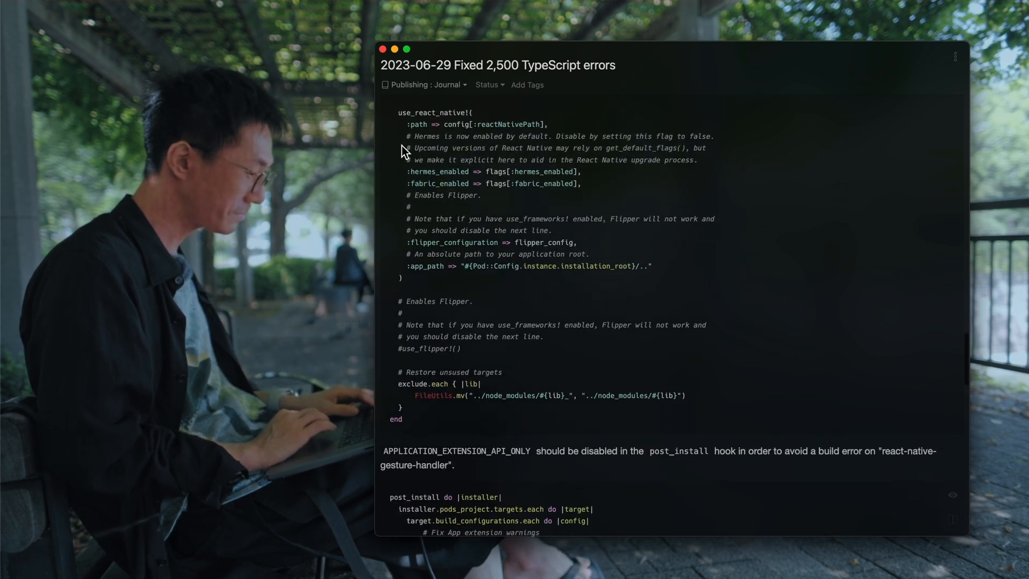
scroll("down", 3)
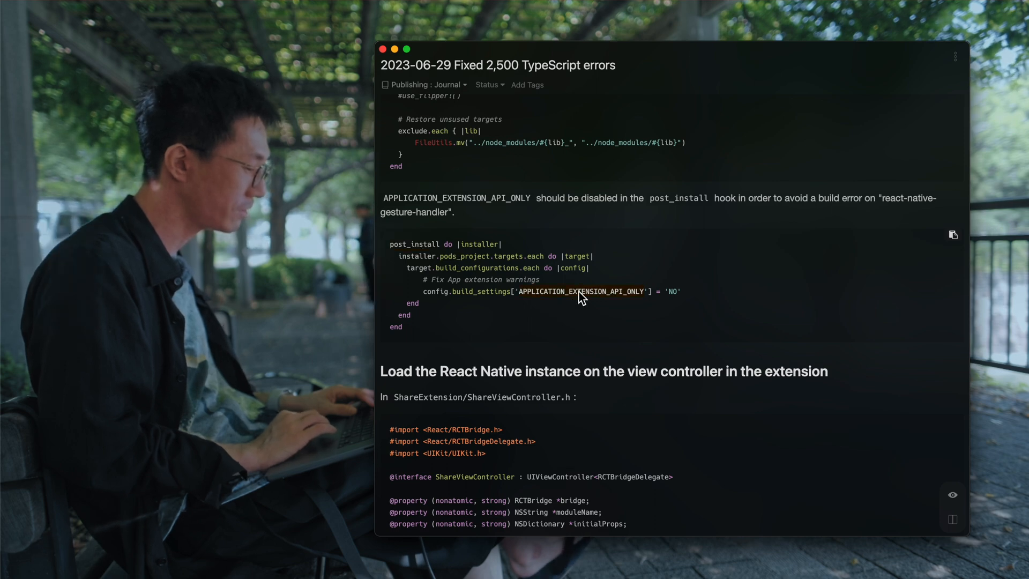
scroll("down", 3)
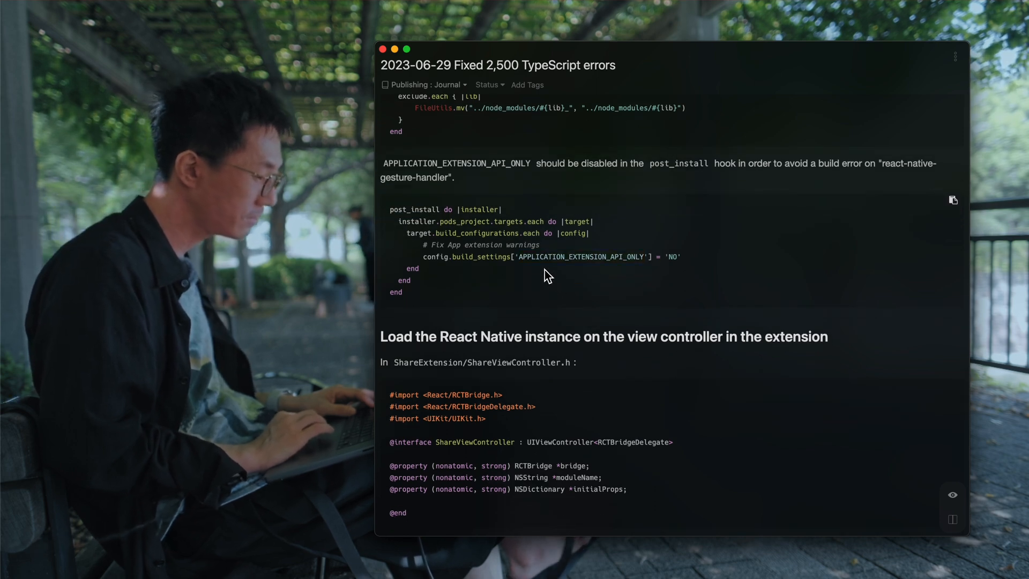
double_click(581, 256)
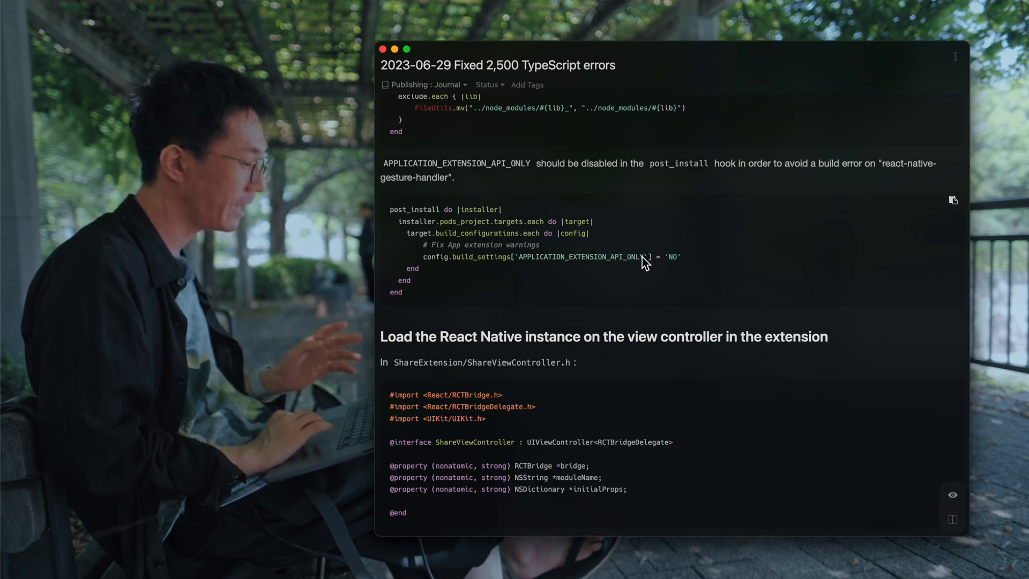
scroll("down", 3)
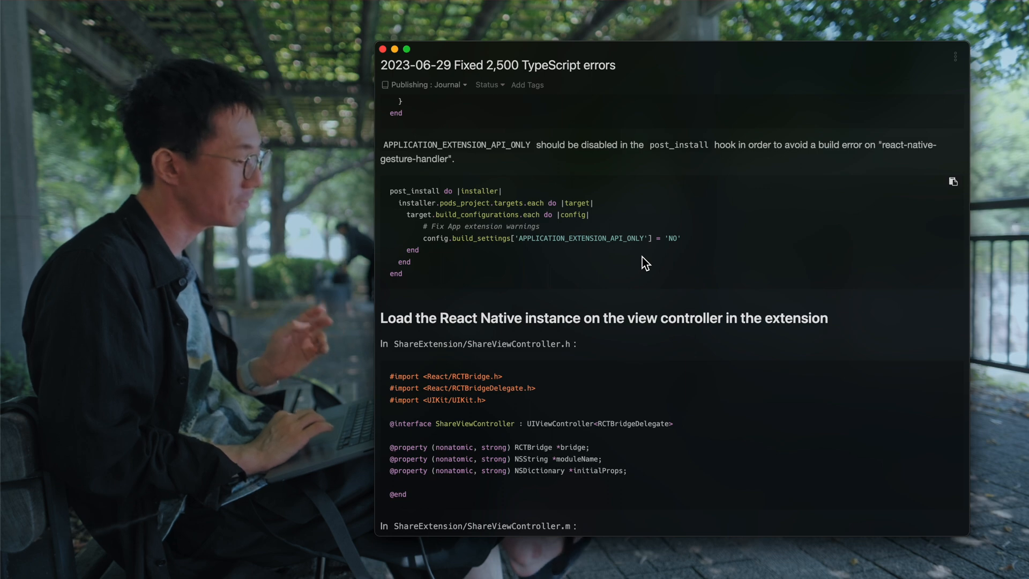
mouse_move(557, 194)
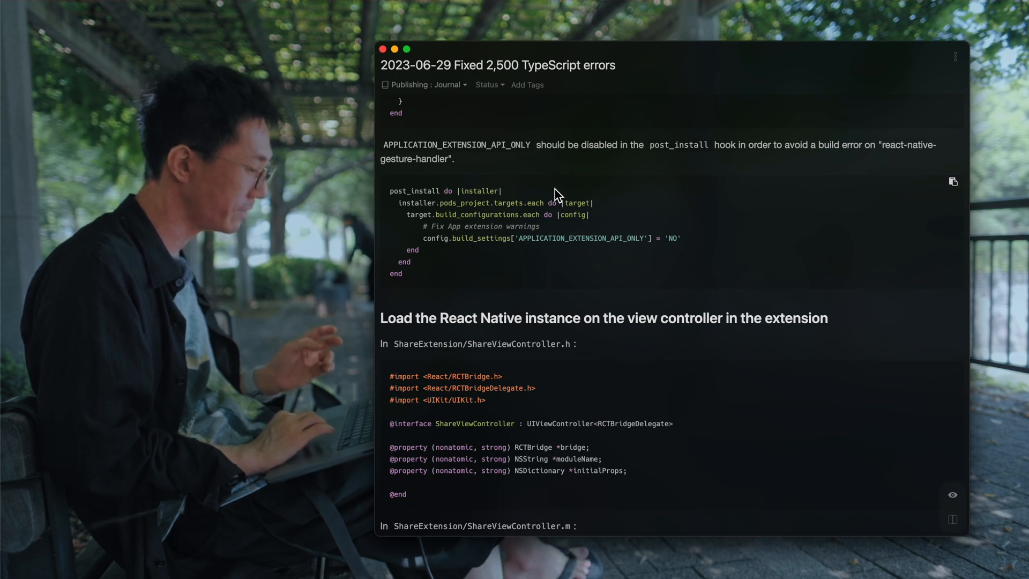
scroll("down", 3)
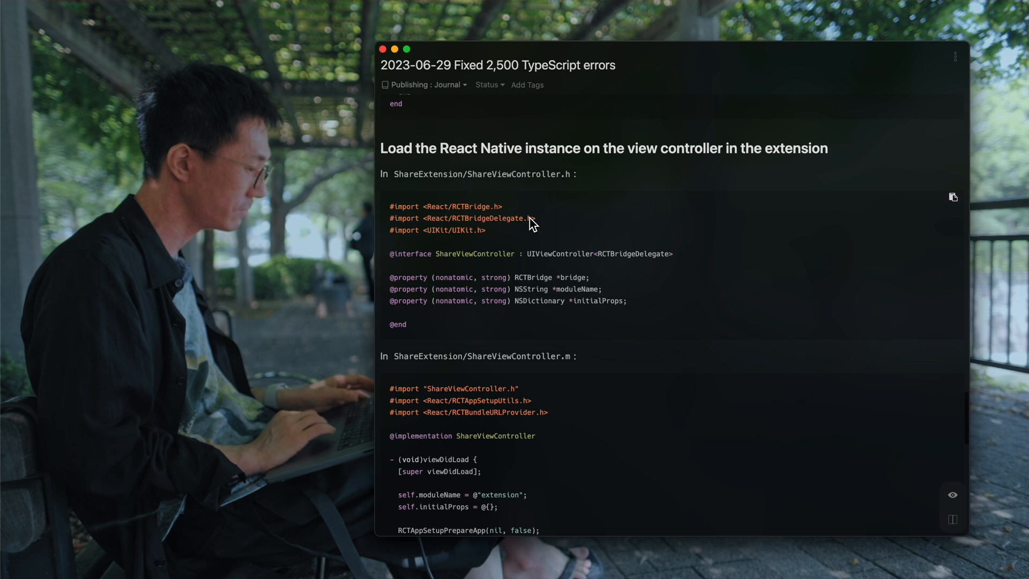
scroll("down", 3)
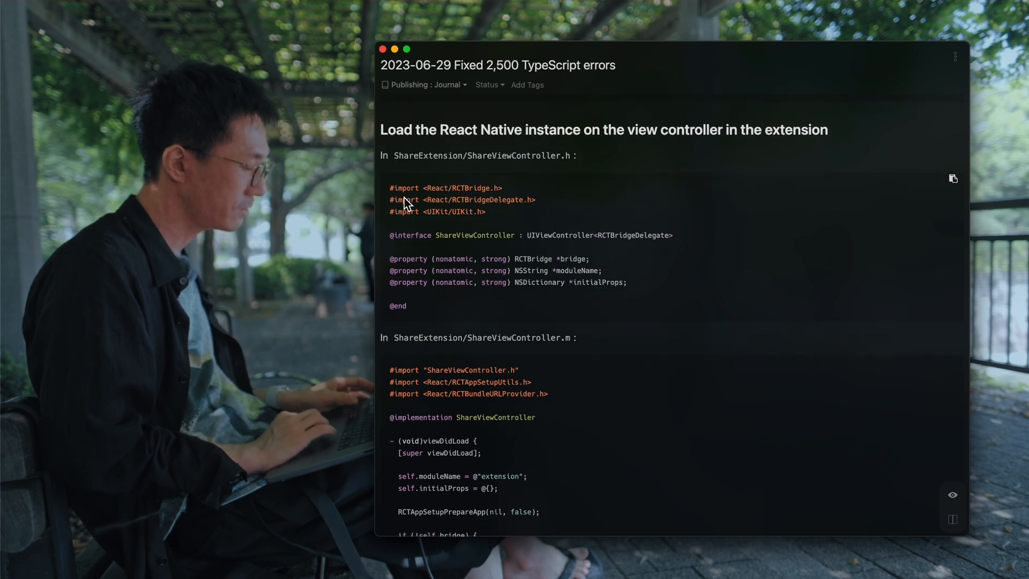
scroll("down", 3)
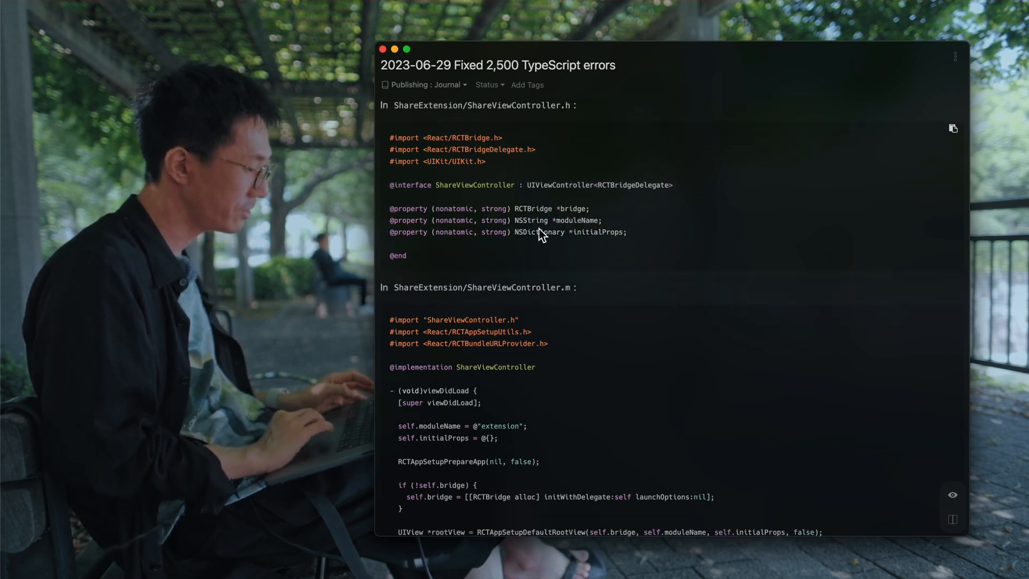
double_click(591, 231)
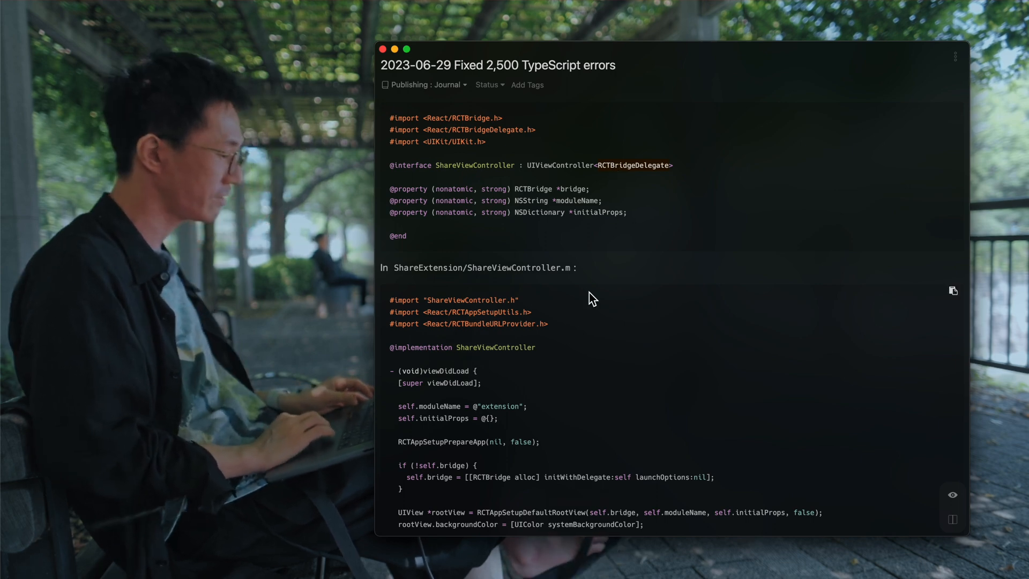
- Reach ShareViewController.m and select the viewDidLoad setup code lines
scroll("down", 3)
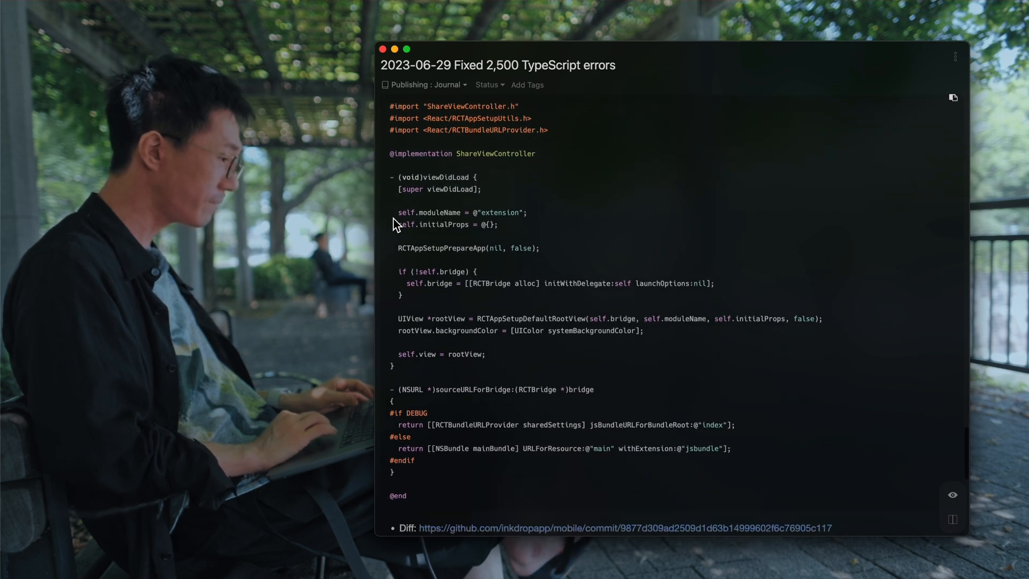
scroll("down", 3)
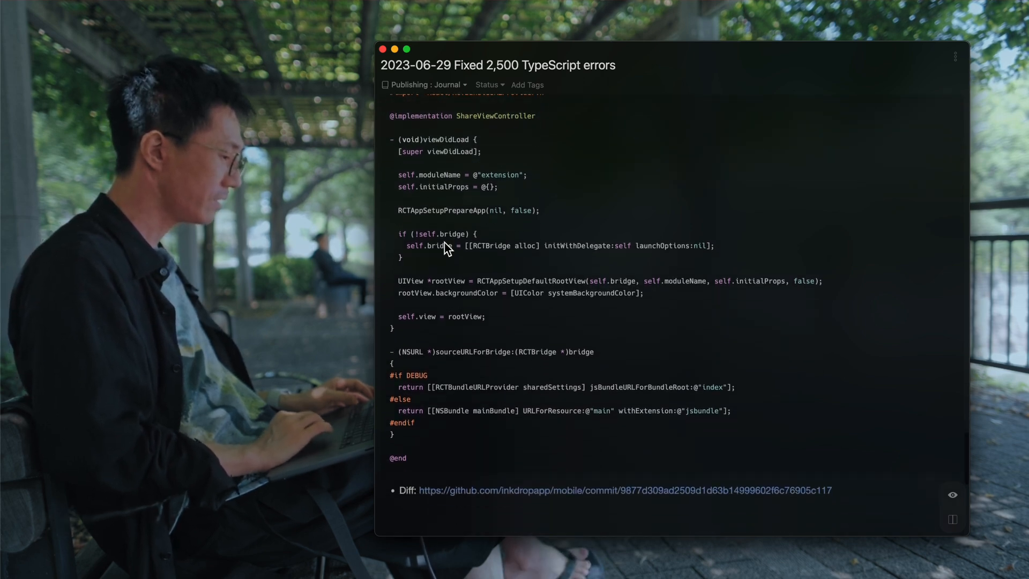
mouse_move(414, 179)
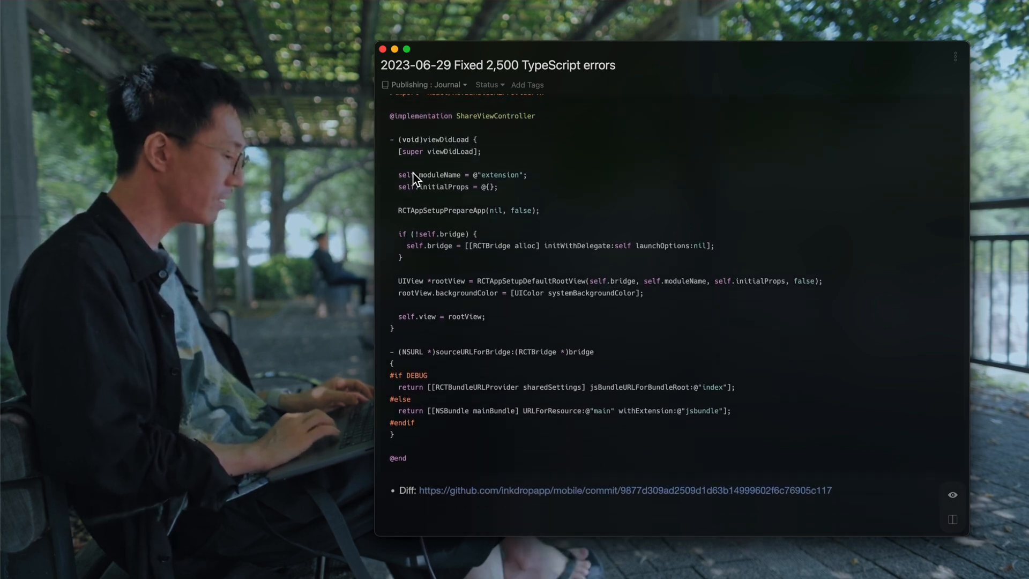
left_click_drag(414, 177, 584, 354)
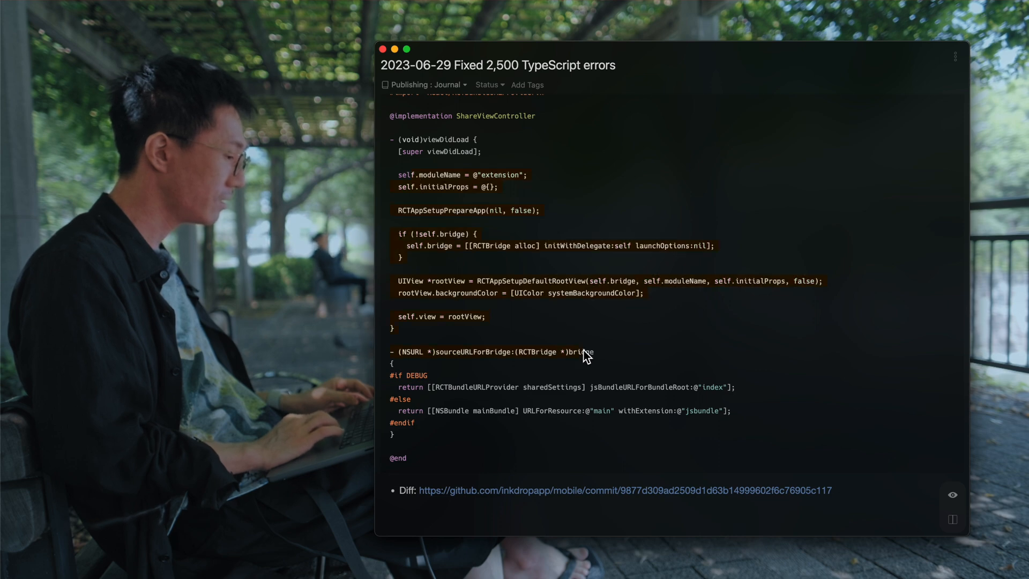
- Read through sourceURLForBridge and the diff link, ending back at the TypeScript errors section
scroll("down", 3)
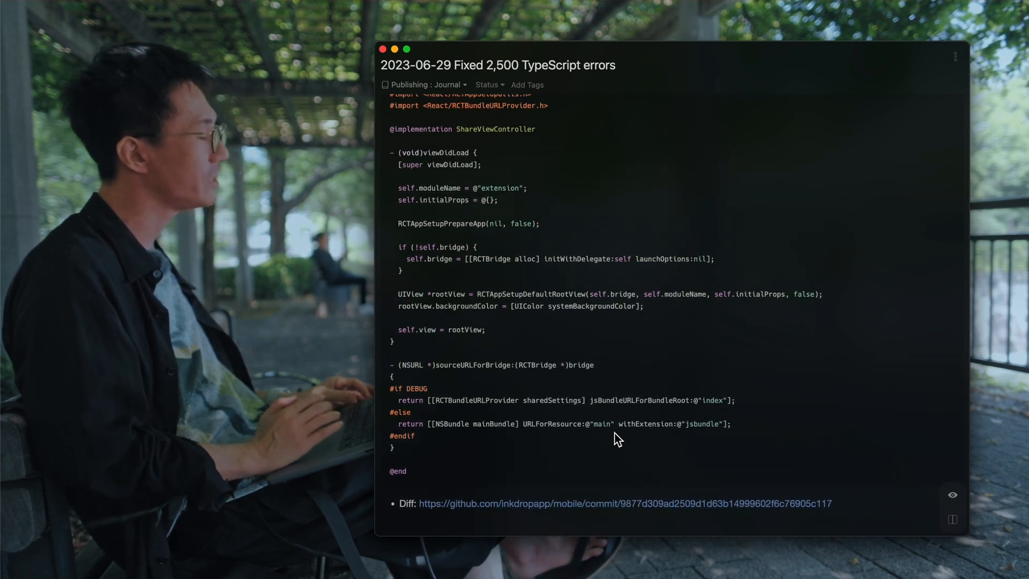
scroll("down", 3)
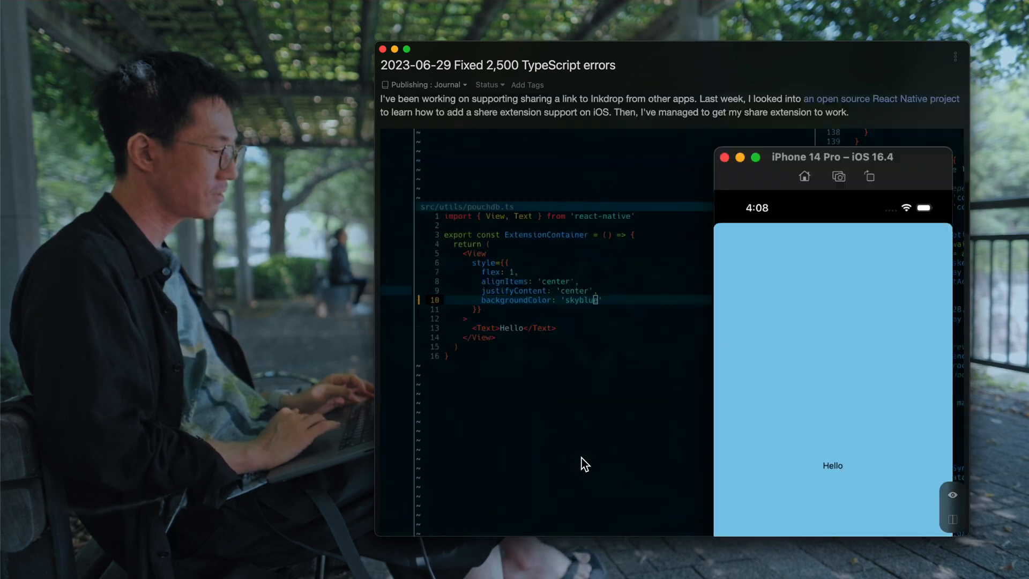
scroll("down", 3)
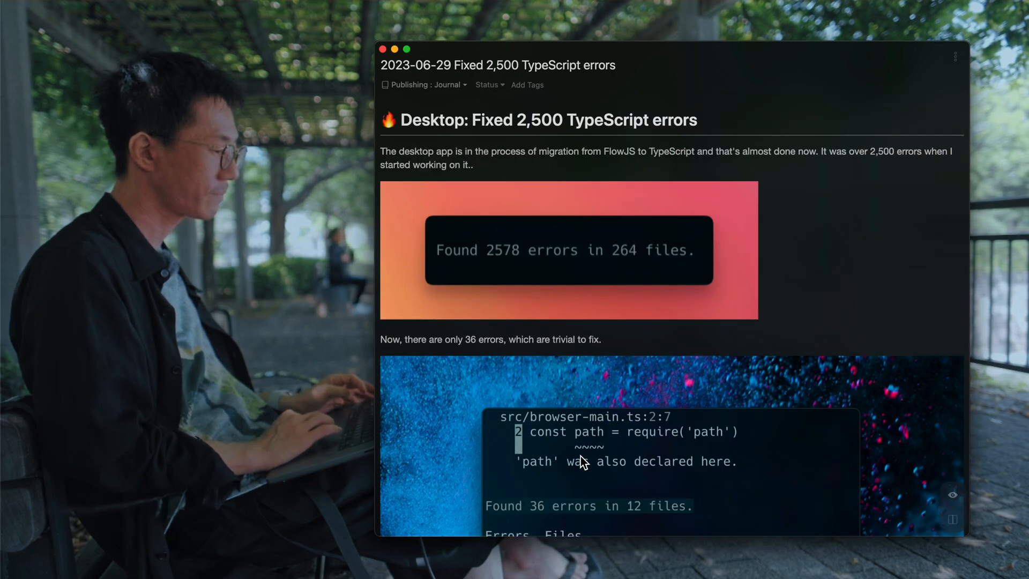